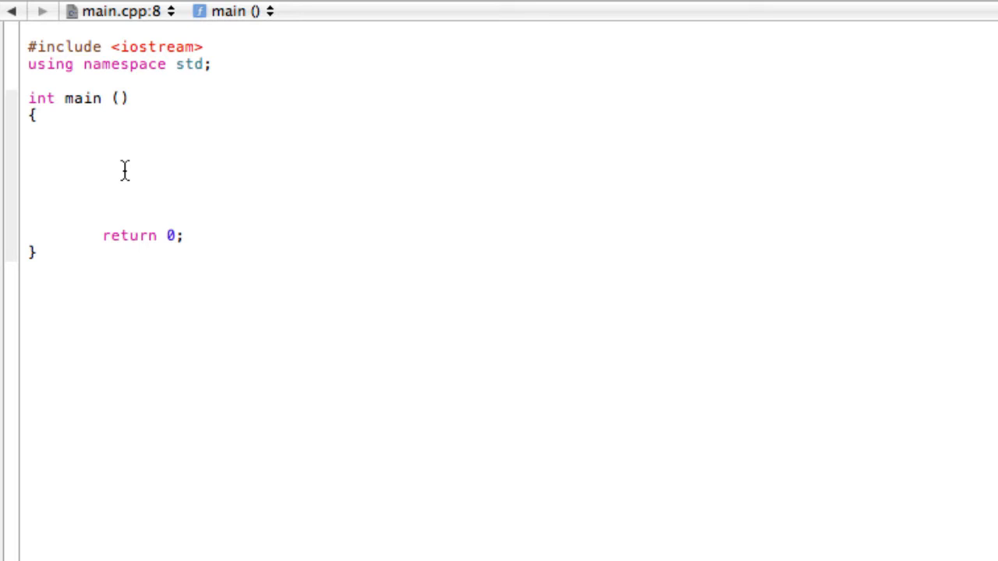
Insert a for-loop snippet in main and nest a second for-loop snippet inside its body.
type("f")
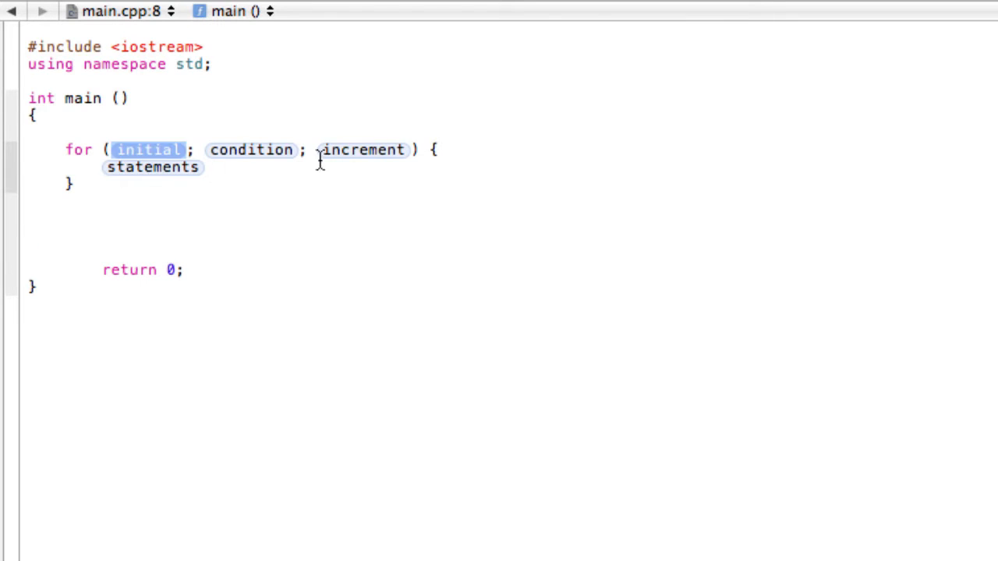
double_click(153, 167)
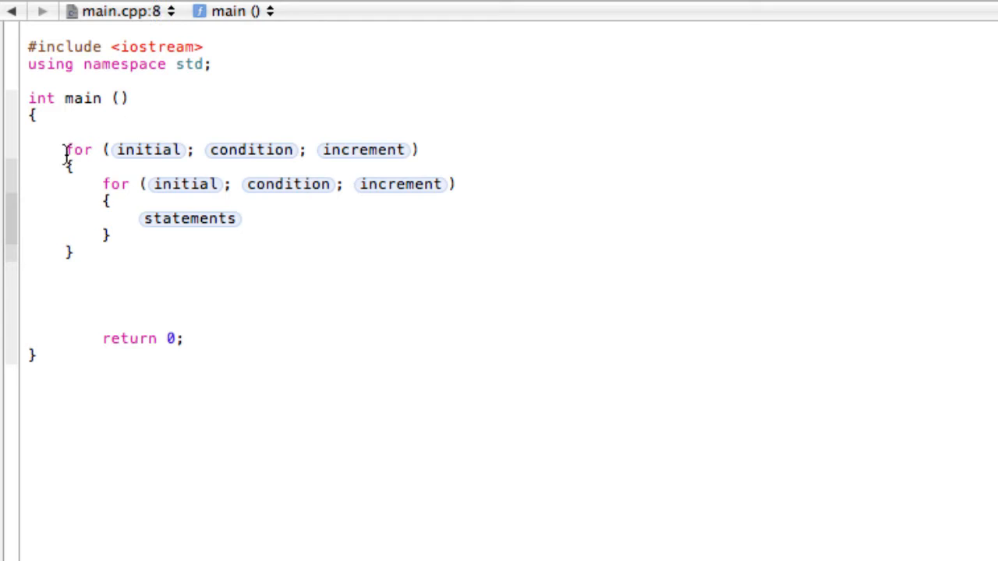
left_click(36, 115)
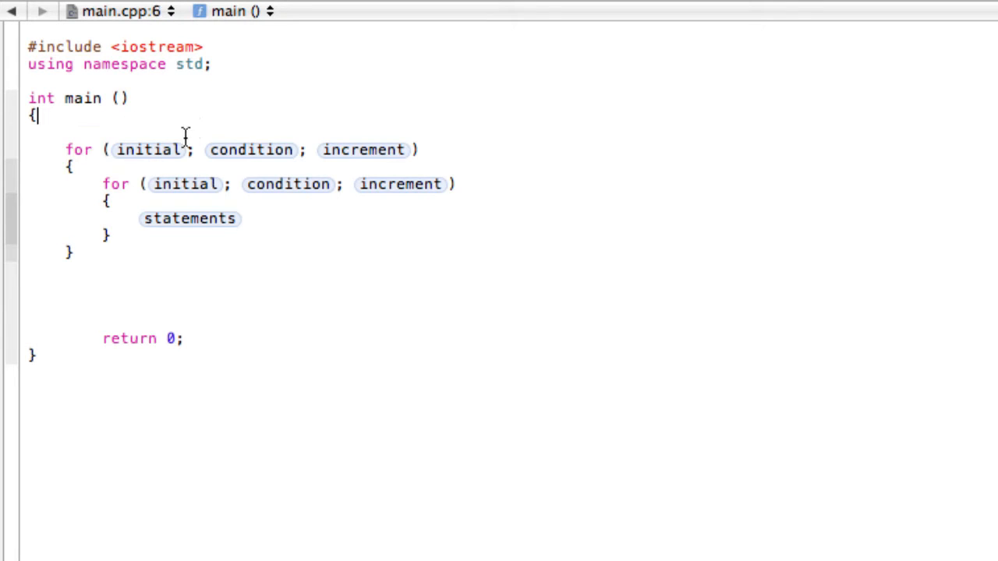
mouse_move(63, 175)
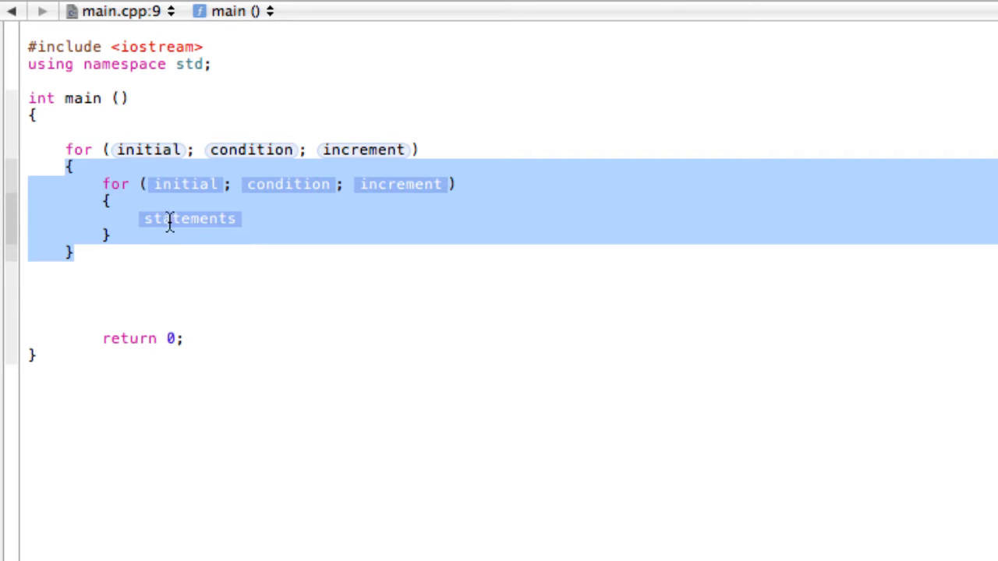
mouse_move(265, 156)
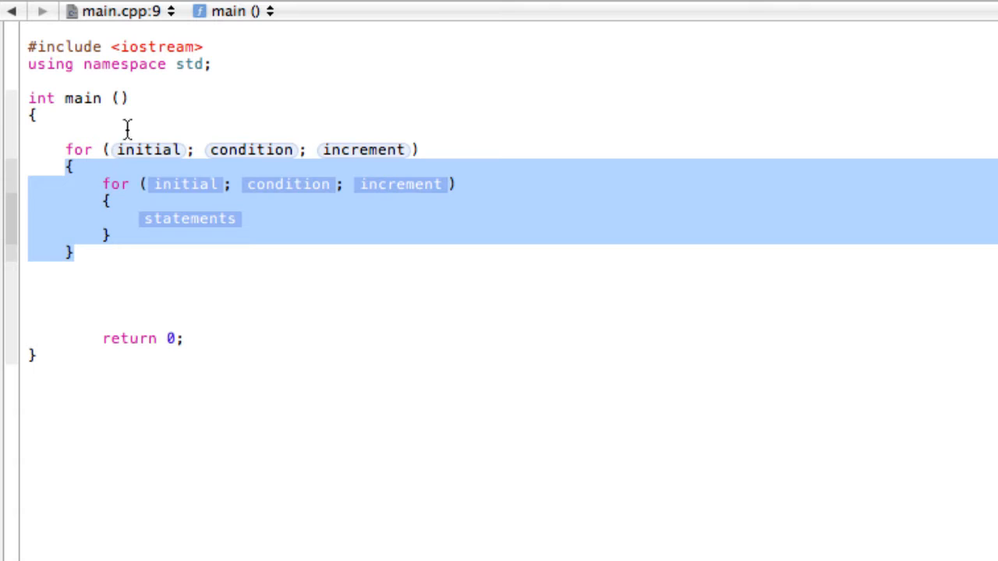
left_click(75, 165)
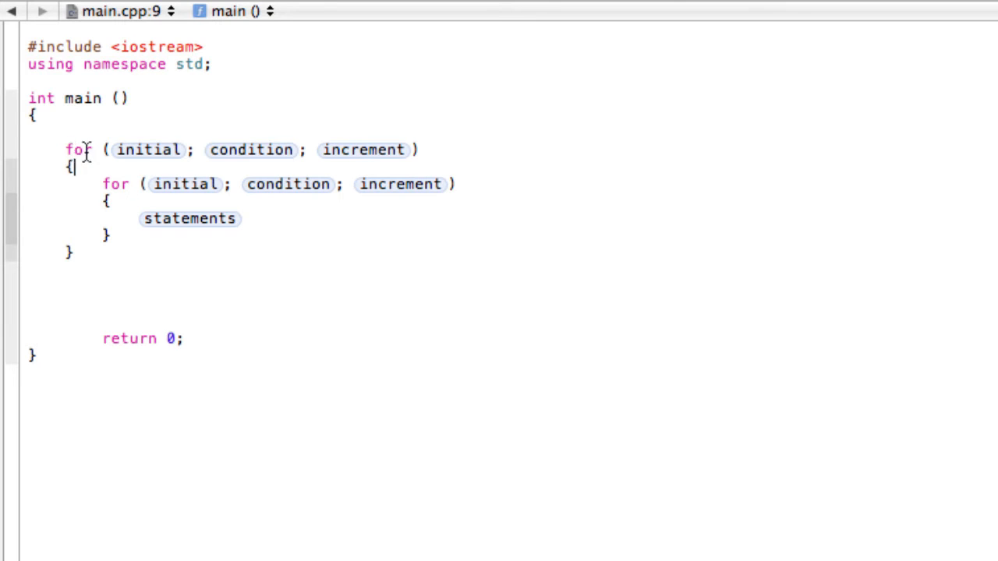
double_click(184, 184)
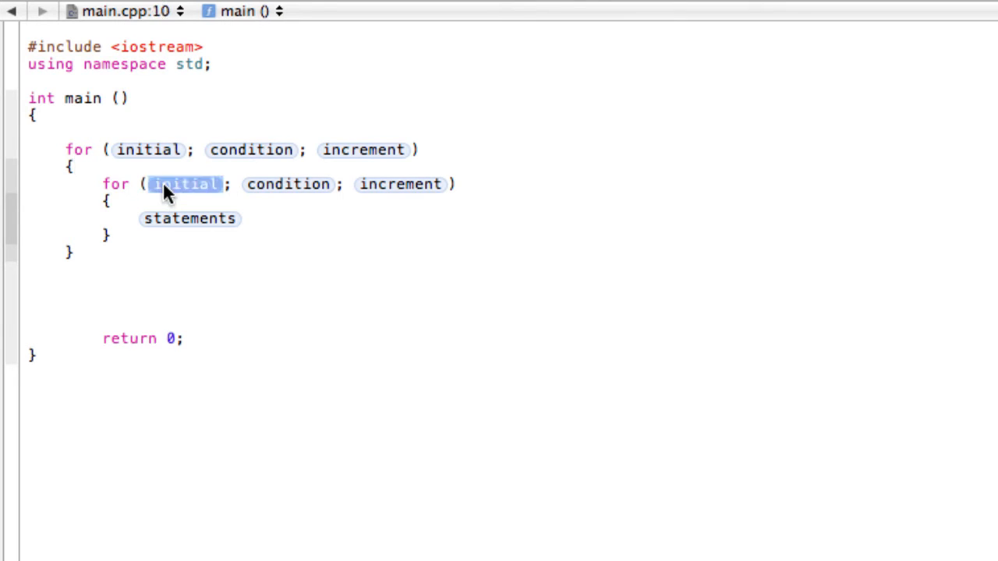
mouse_move(171, 228)
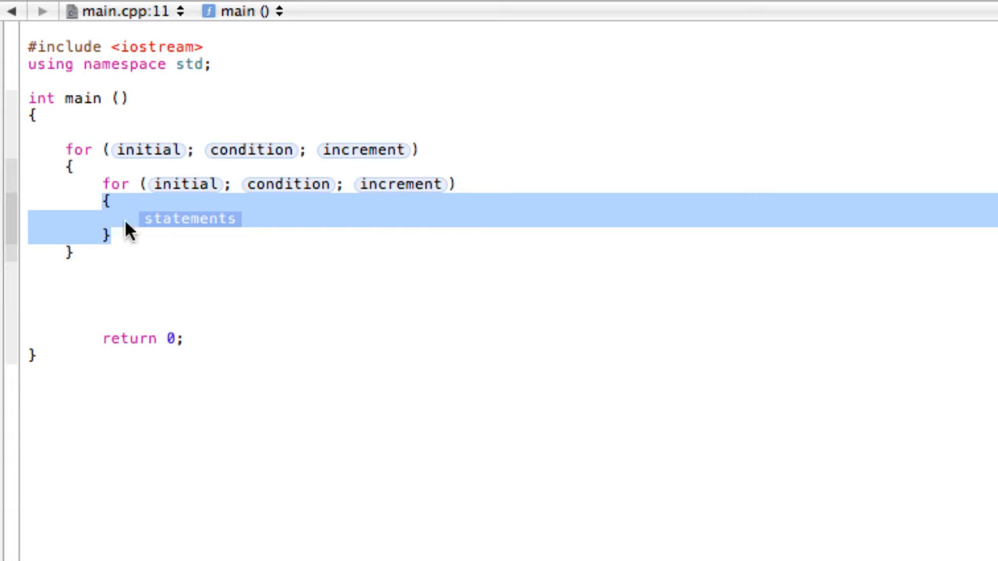
mouse_move(280, 195)
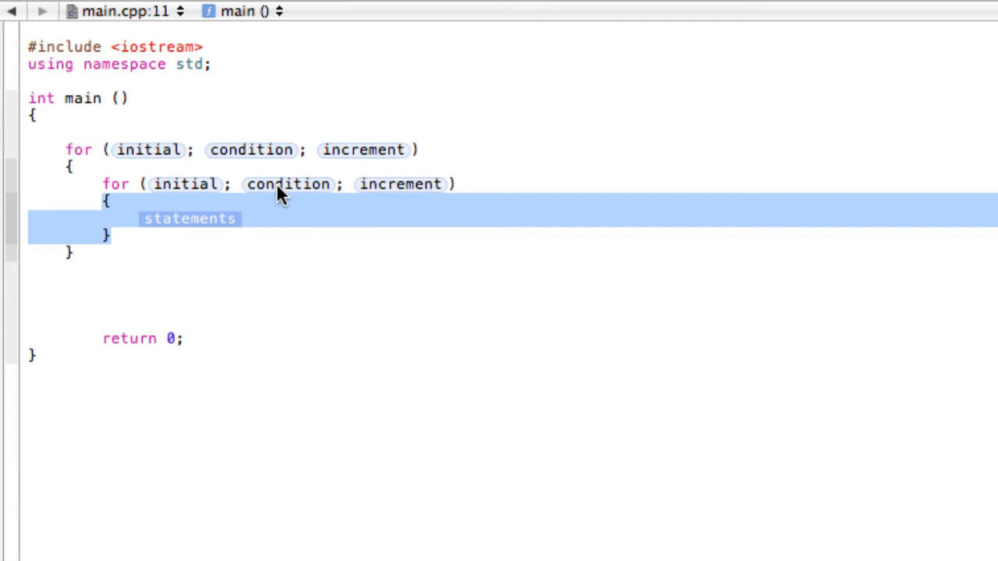
left_click(303, 248)
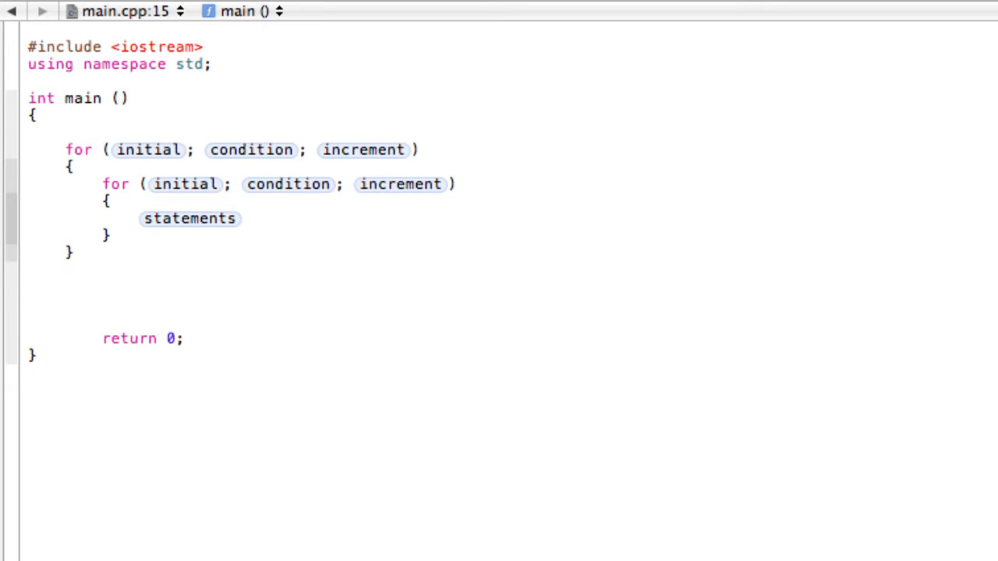
left_click_drag(70, 165, 109, 268)
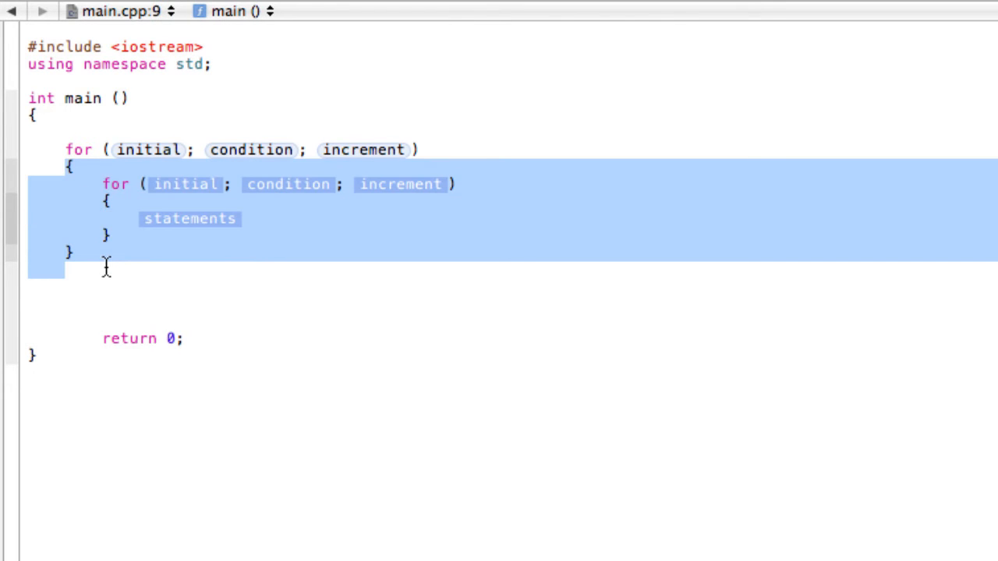
left_click(149, 184)
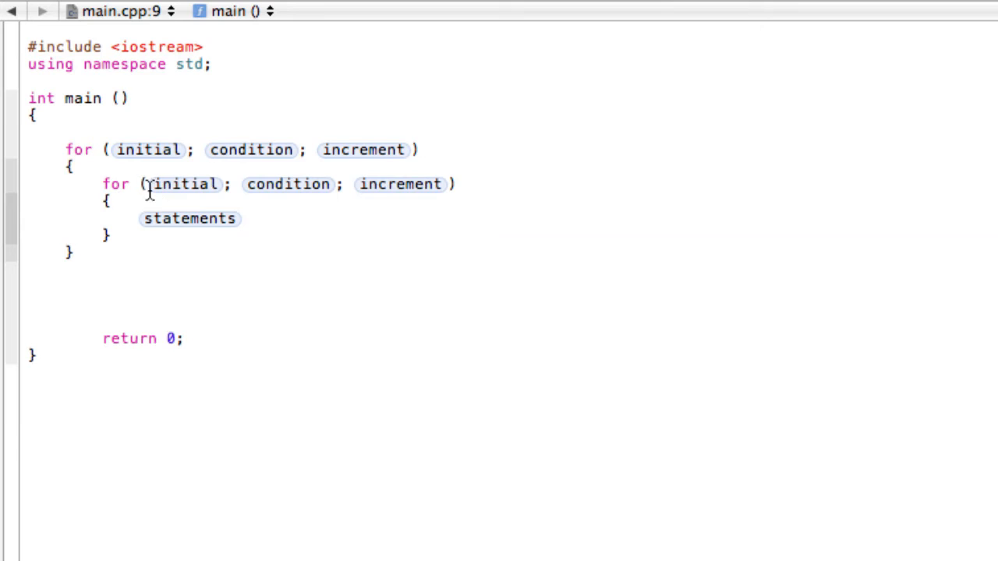
left_click_drag(102, 184, 240, 184)
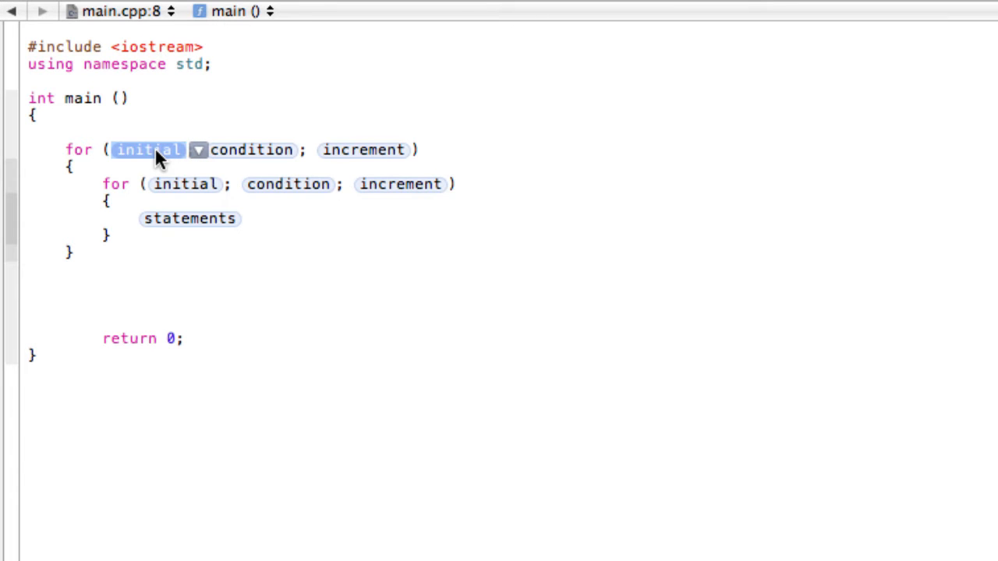
Fill the outer loop header as int i = 1; i <= 3; i++.
type("int")
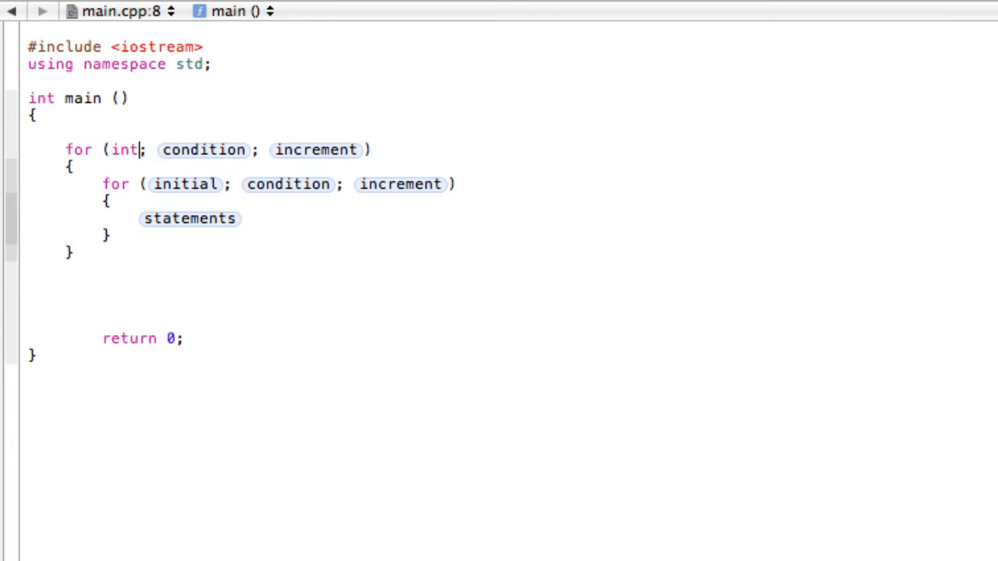
type("i = 1")
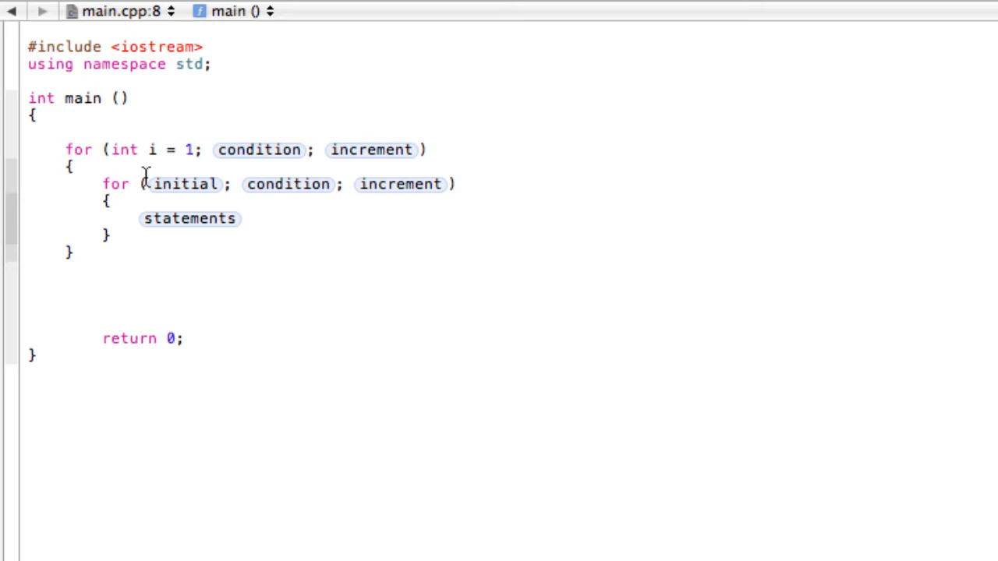
double_click(184, 183)
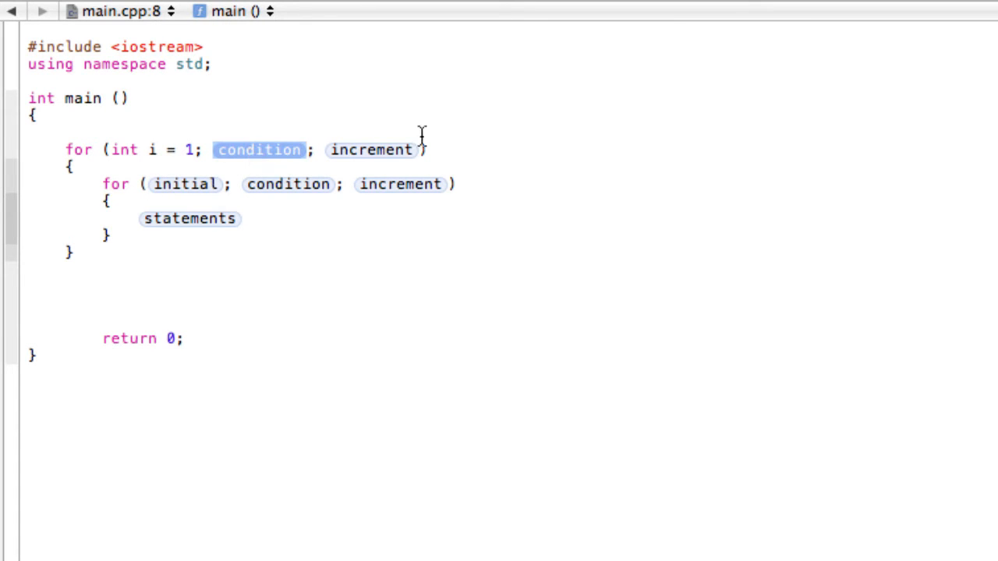
type("i")
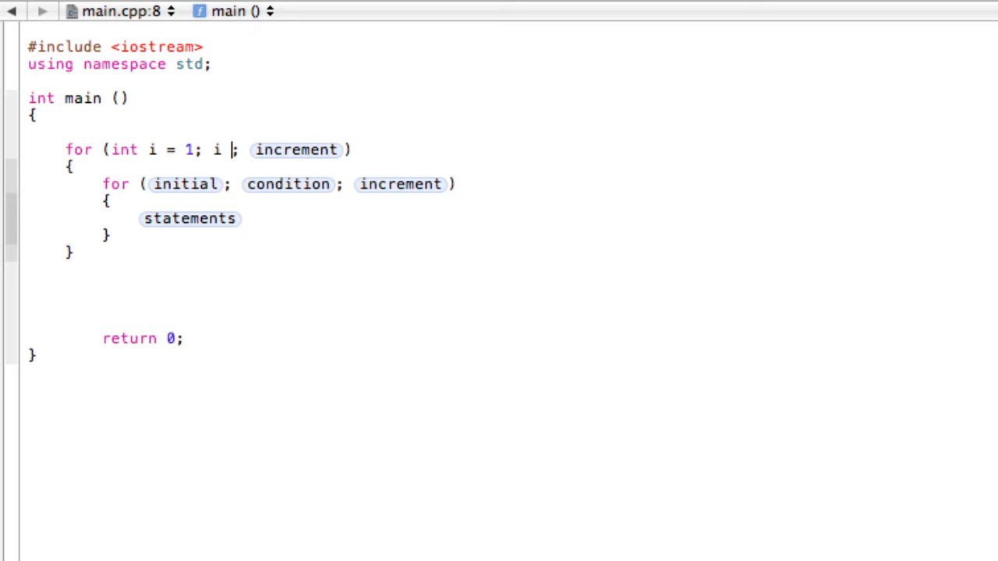
type("<= 3")
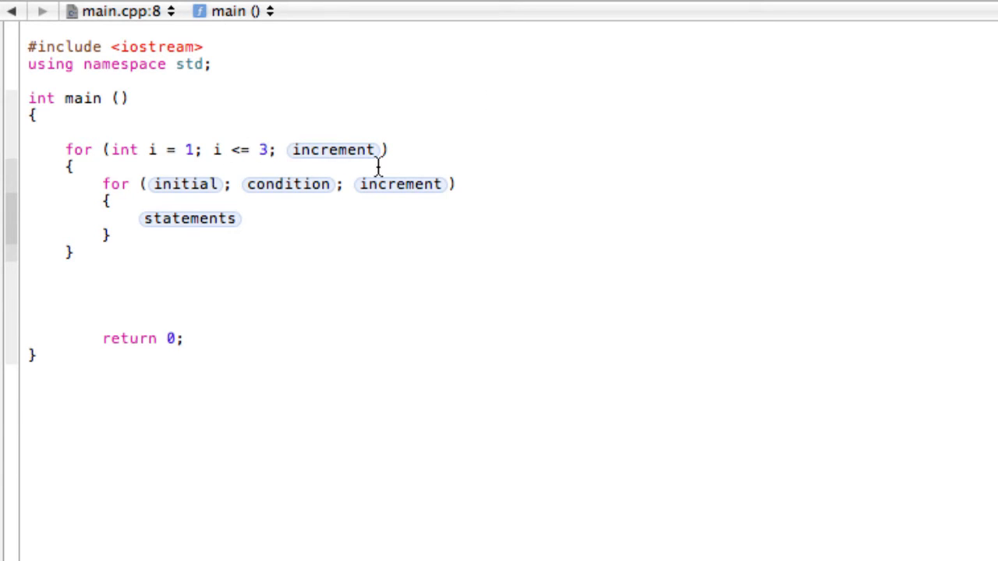
type("i++")
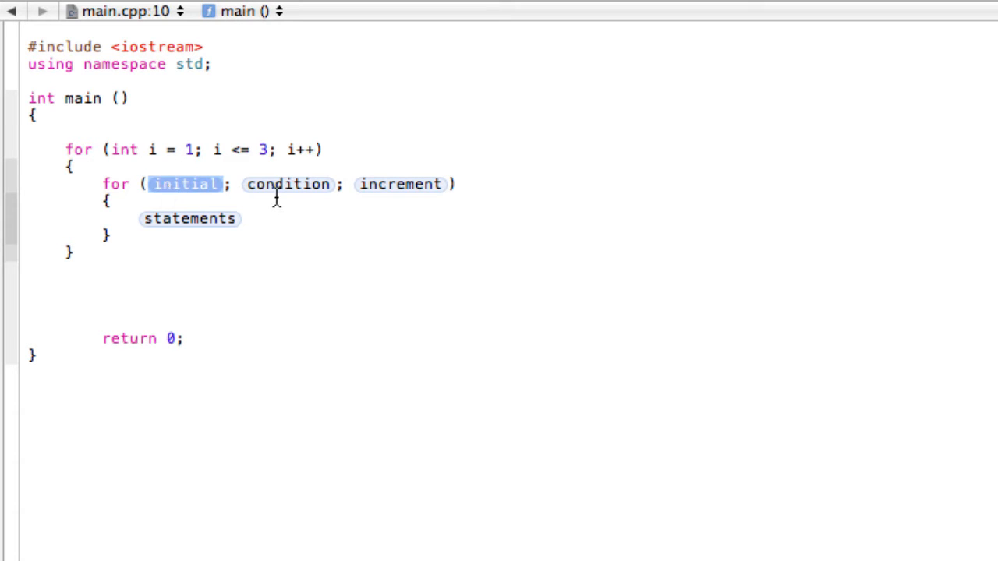
Fill the inner loop header as int j = 1; j <= 3; j++.
type("int j")
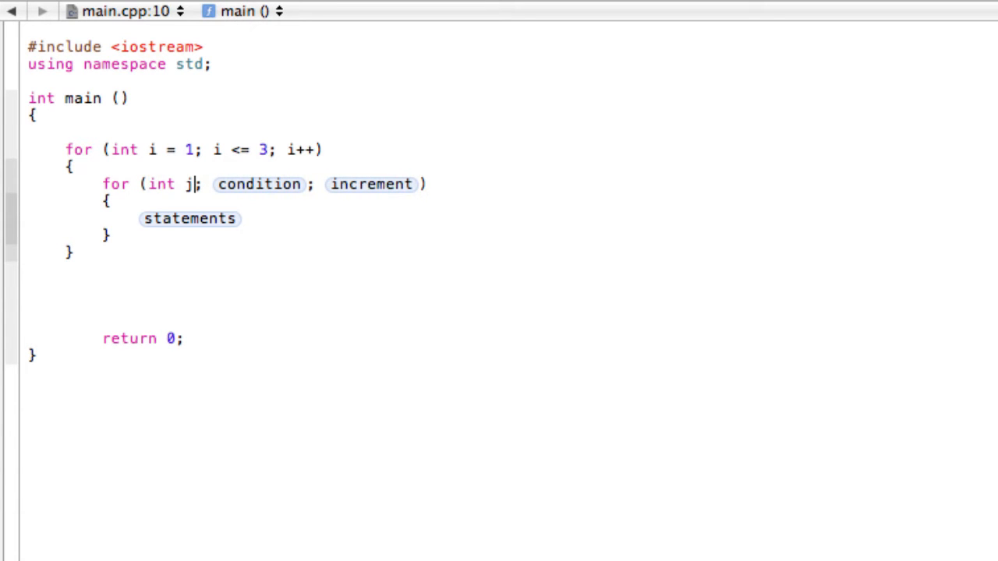
type("= 1")
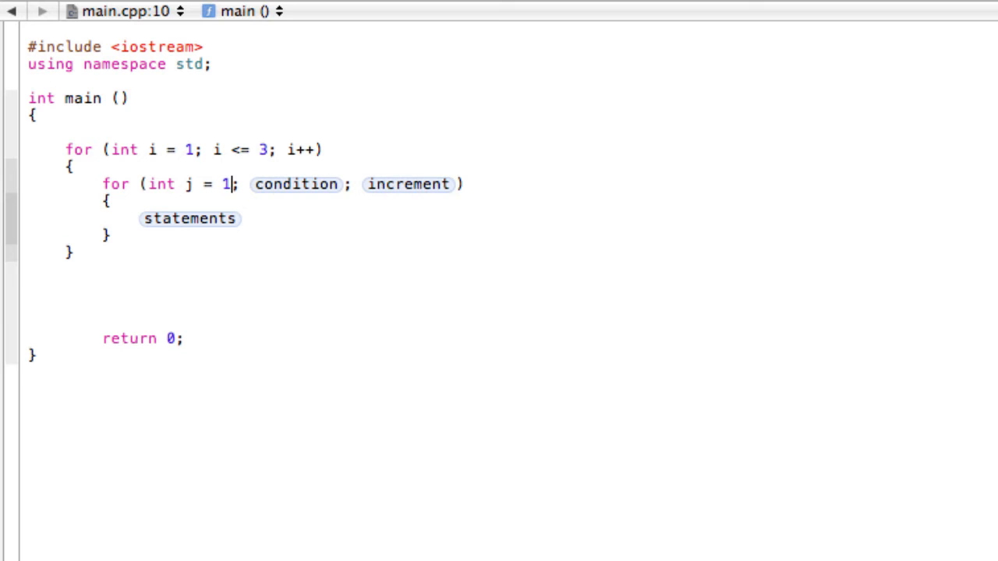
type("j")
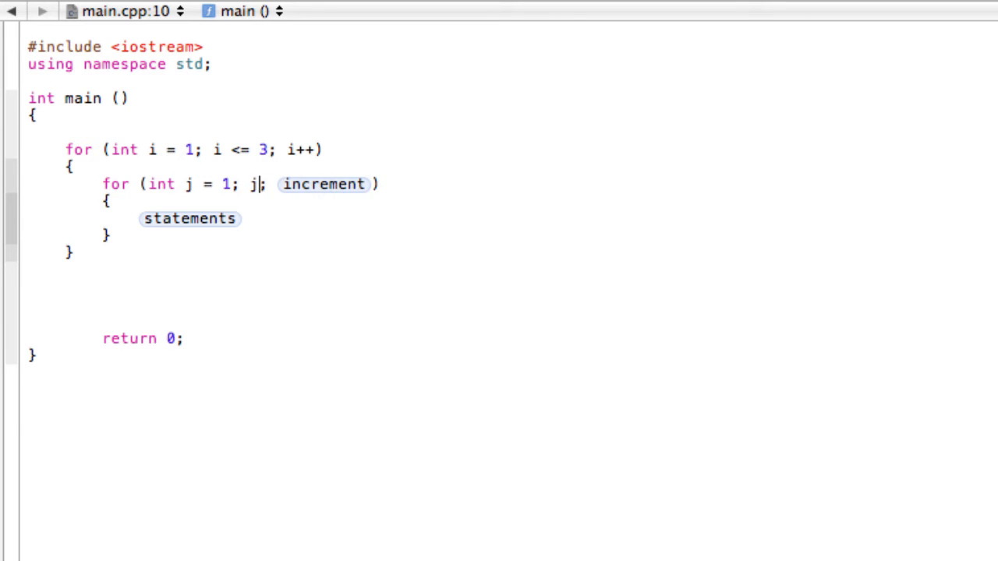
type("<=")
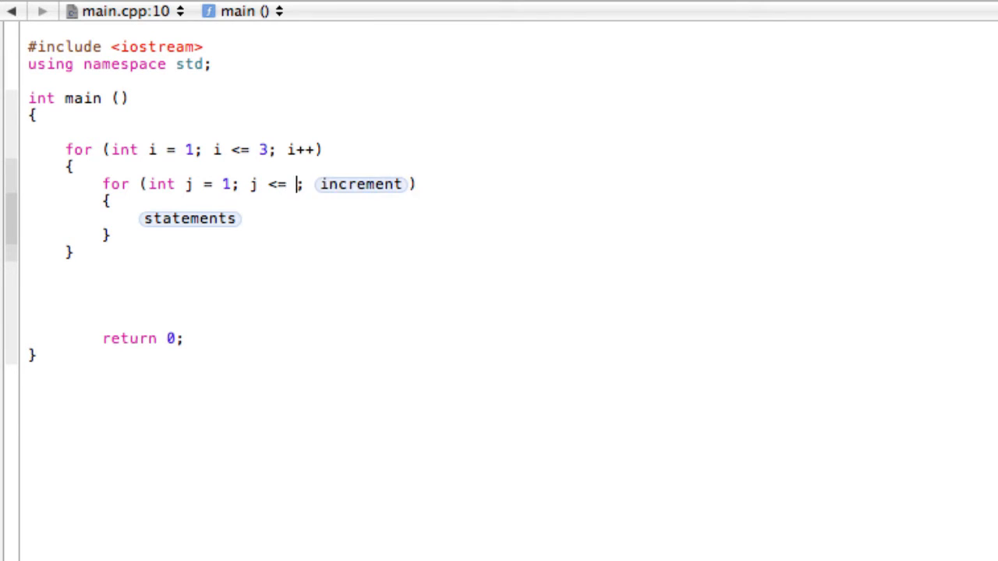
type("3")
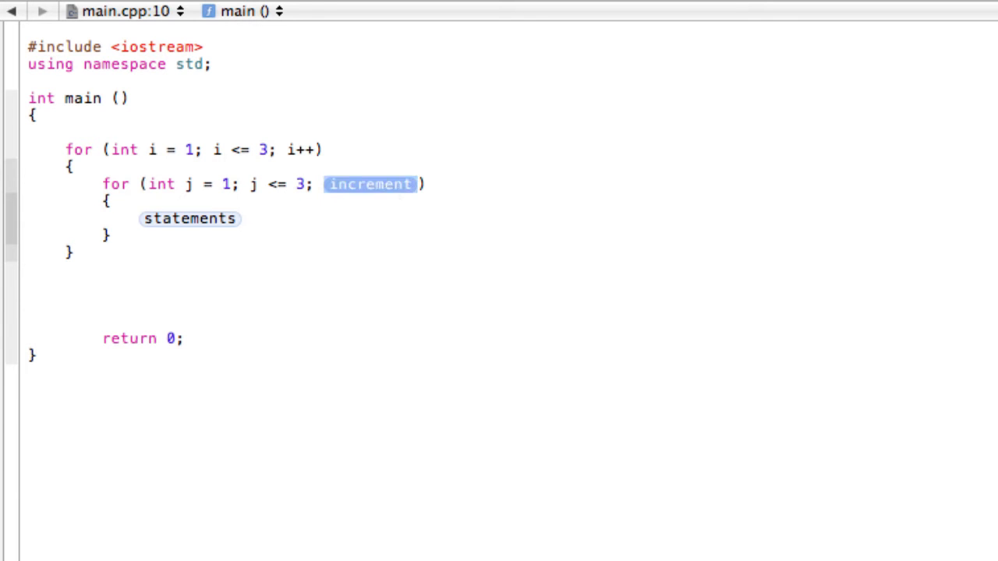
type("j++")
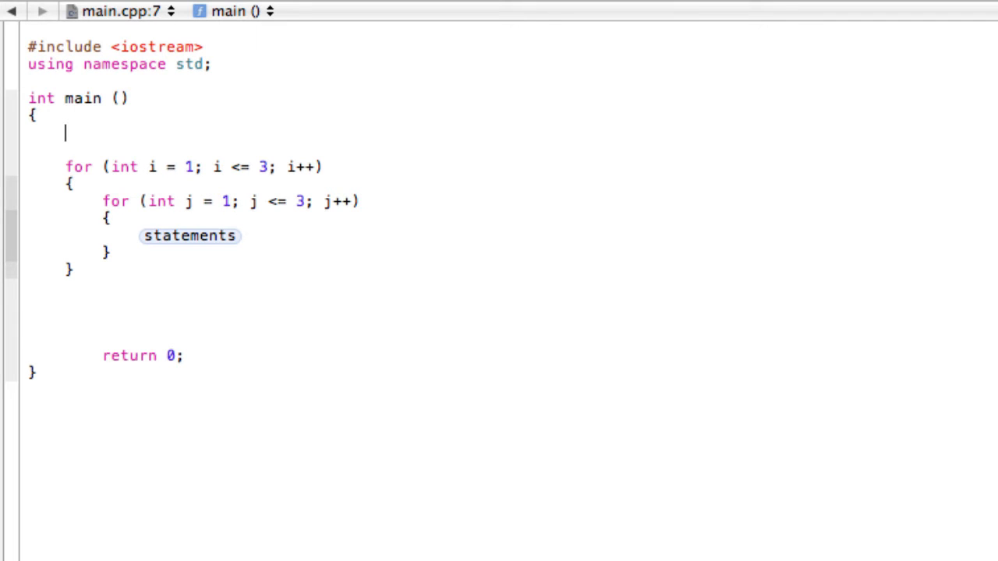
Declare int n = 1 above the loops and make the inner body cout << n; n++;.
type("int")
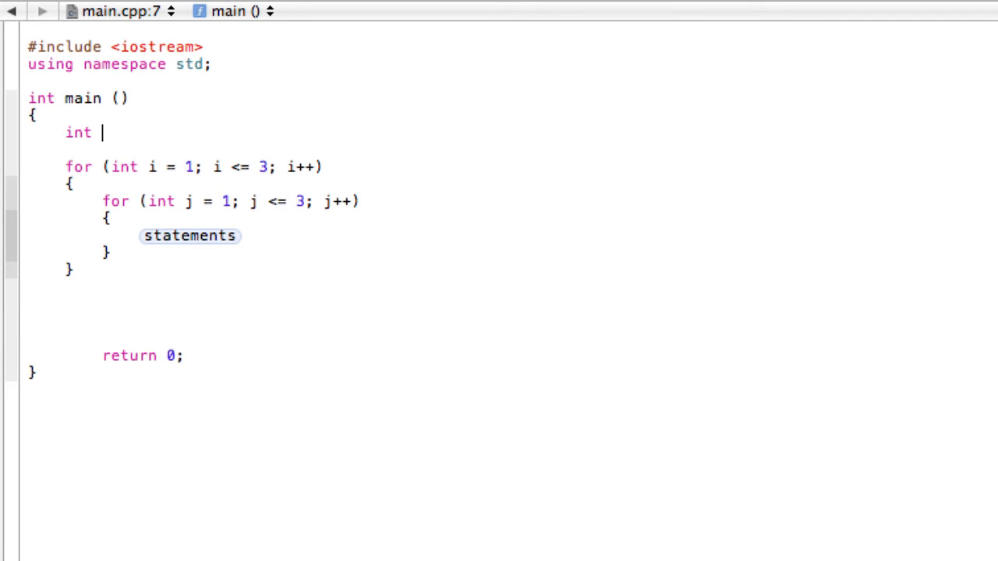
type("n = 1;")
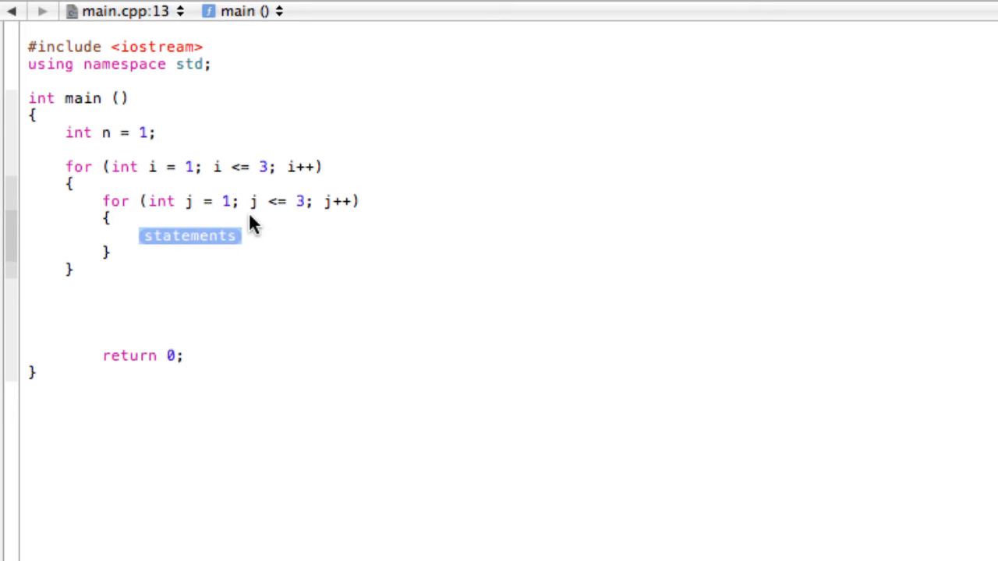
type("cout <<")
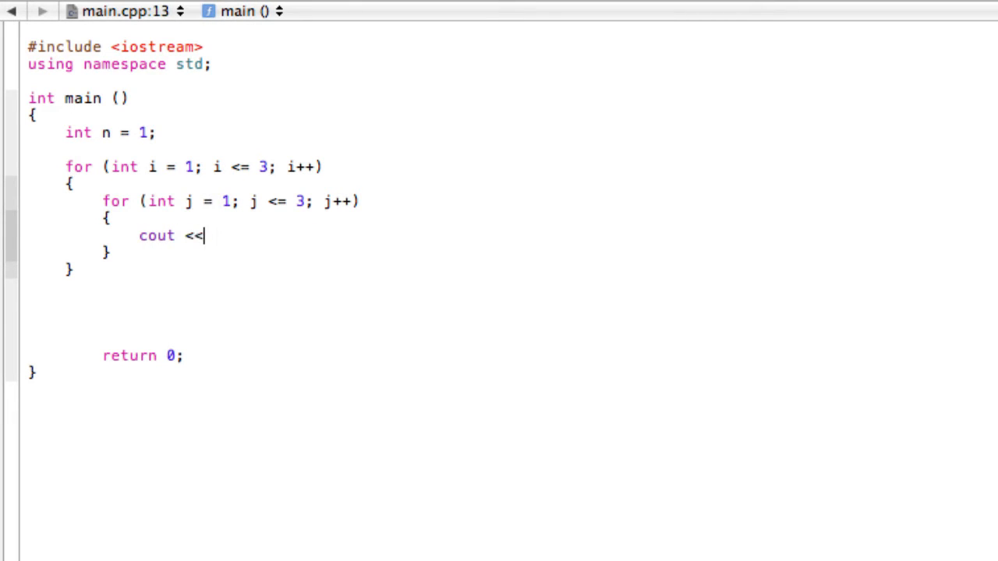
type("n;")
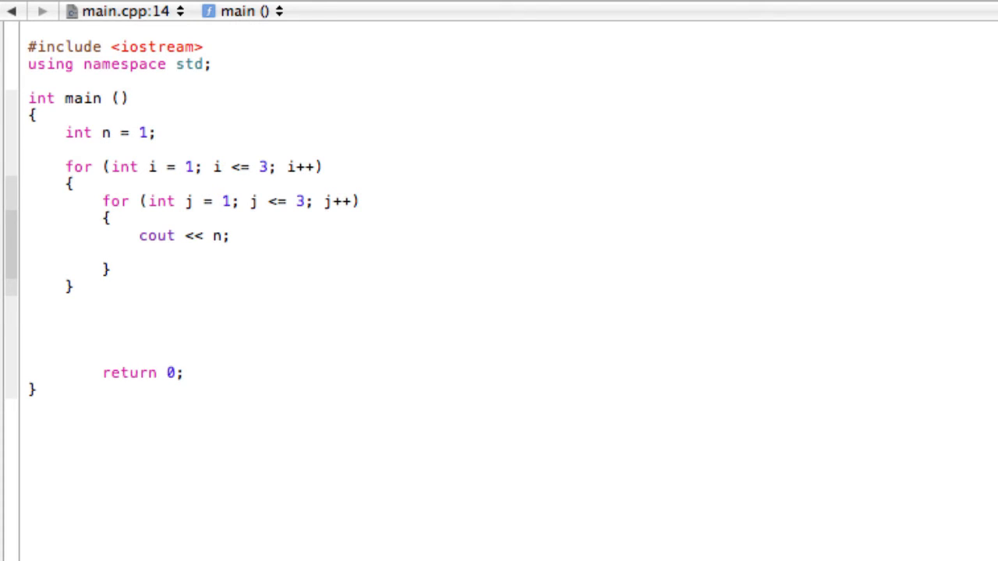
type("n++;")
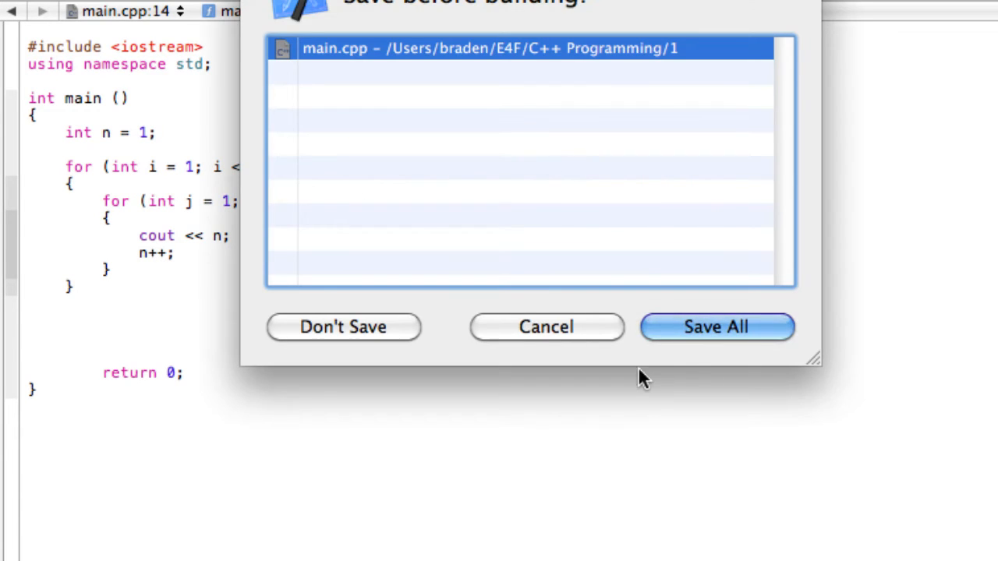
Save All in the build prompt so the program runs and prints 123456789.
left_click(715, 327)
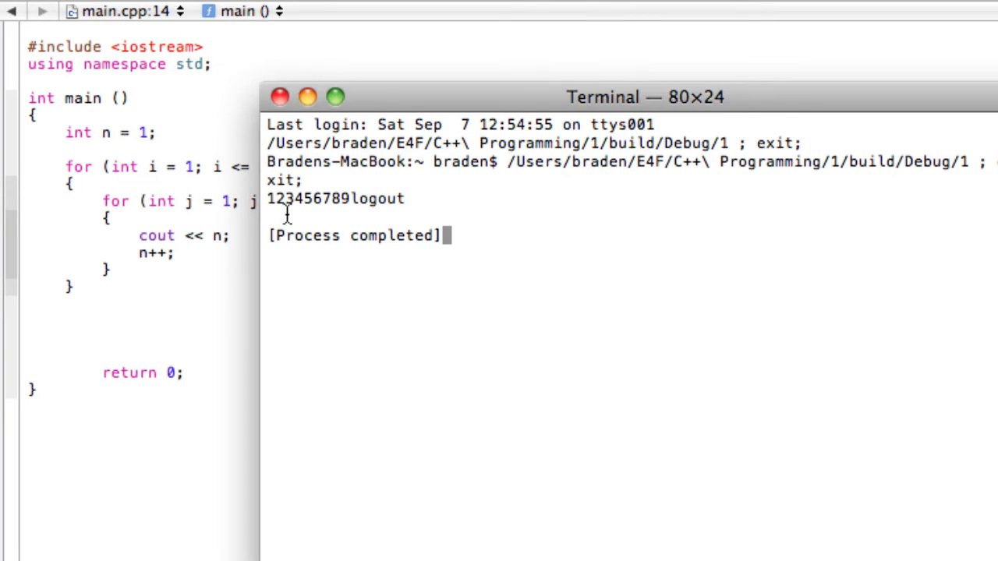
mouse_move(360, 201)
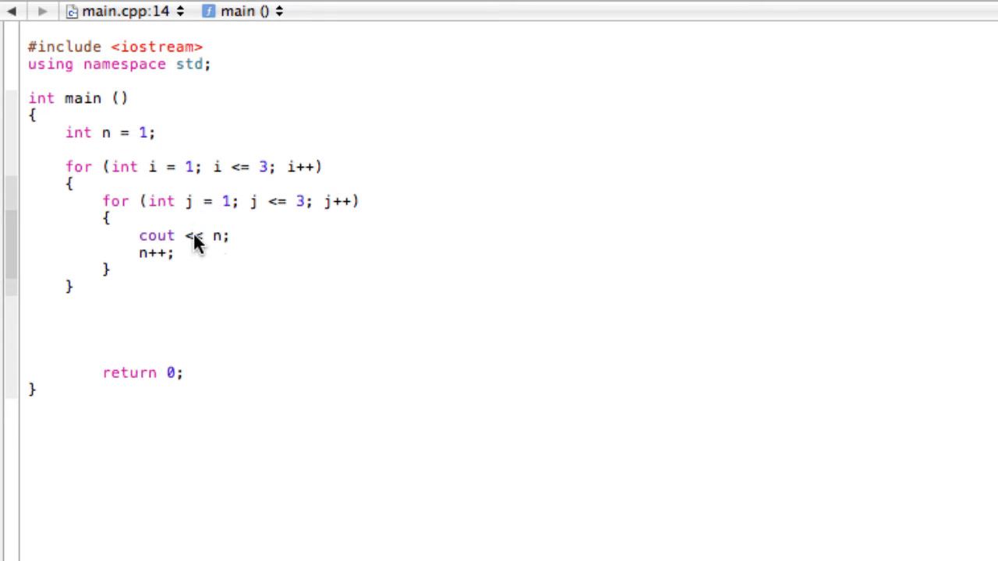
mouse_move(137, 220)
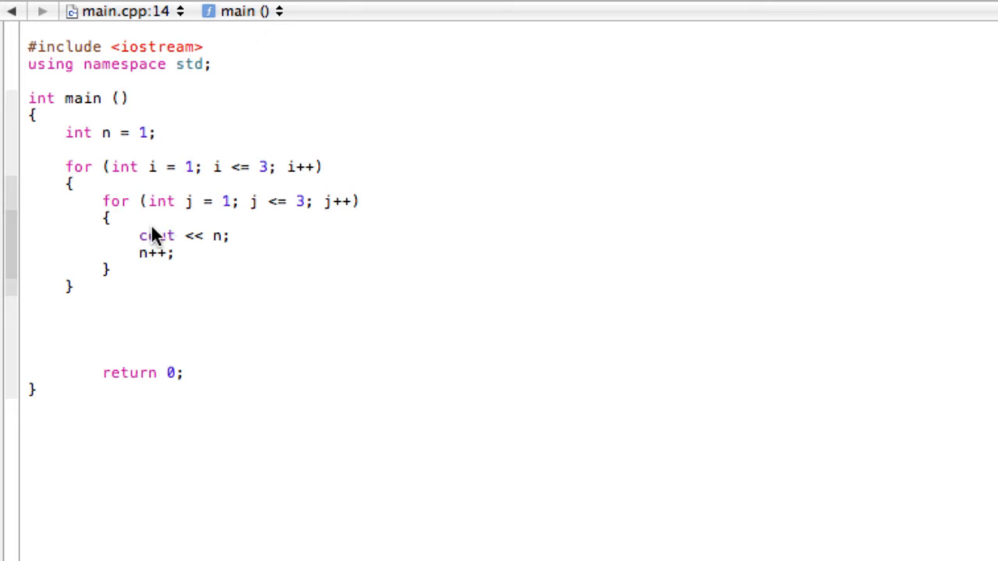
mouse_move(218, 242)
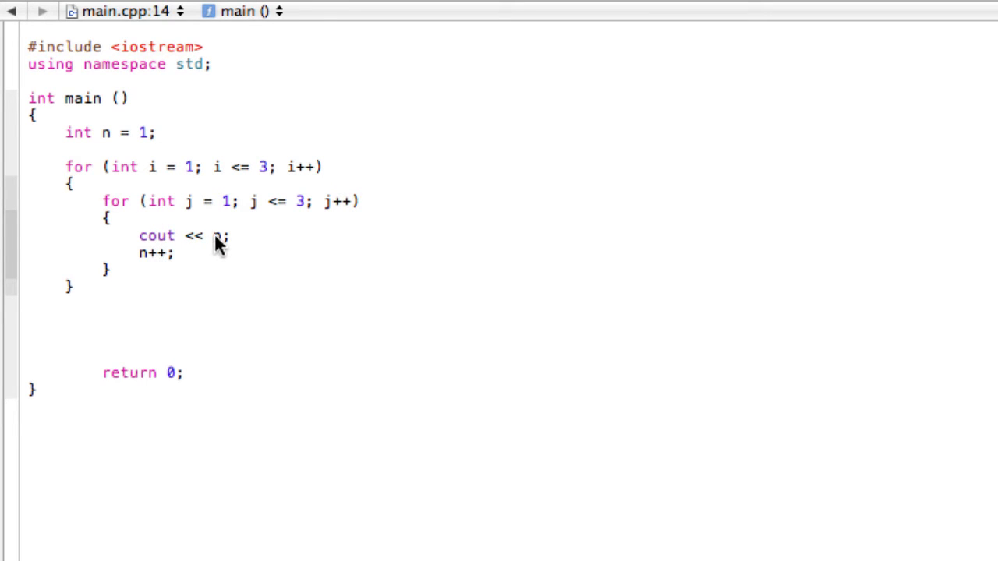
mouse_move(304, 210)
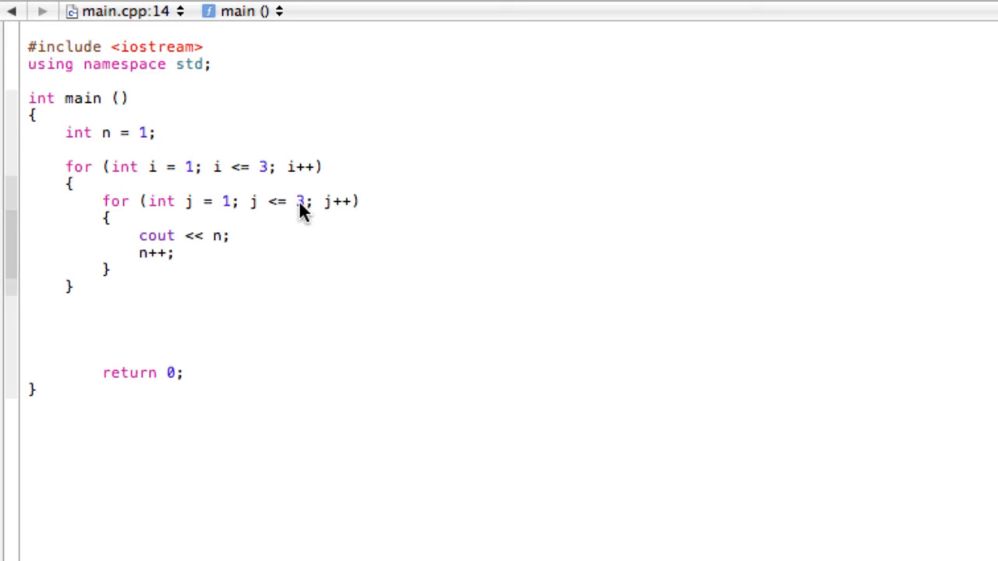
mouse_move(117, 304)
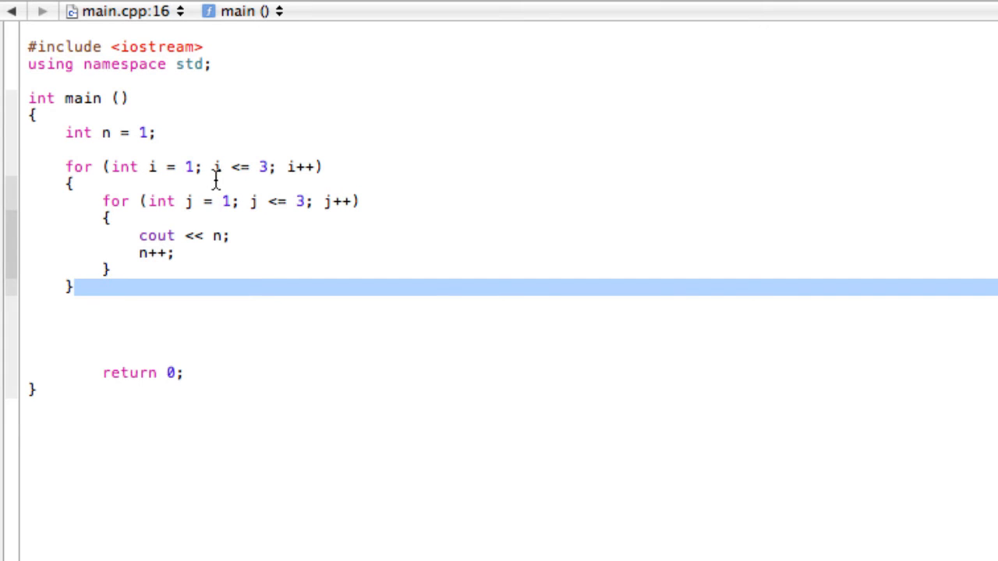
Add cout << endl; after the inner loop's closing brace inside the outer loop.
left_click_drag(212, 166, 265, 167)
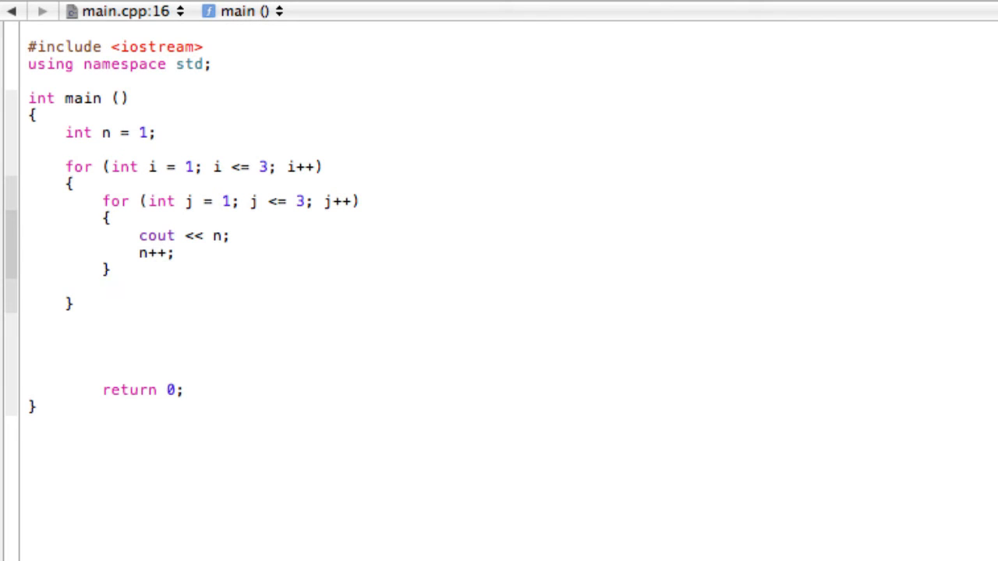
type("cout")
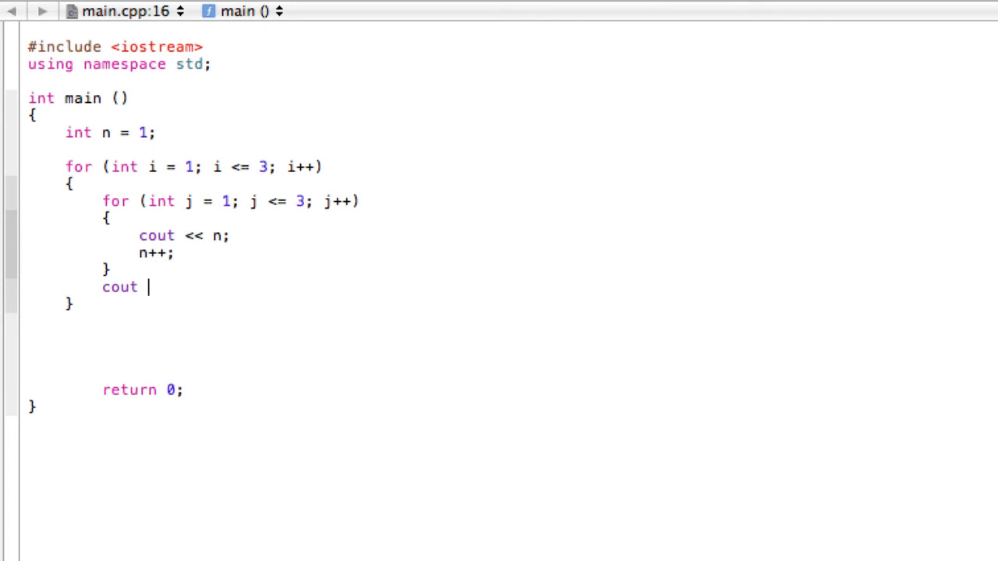
type("<< endl;")
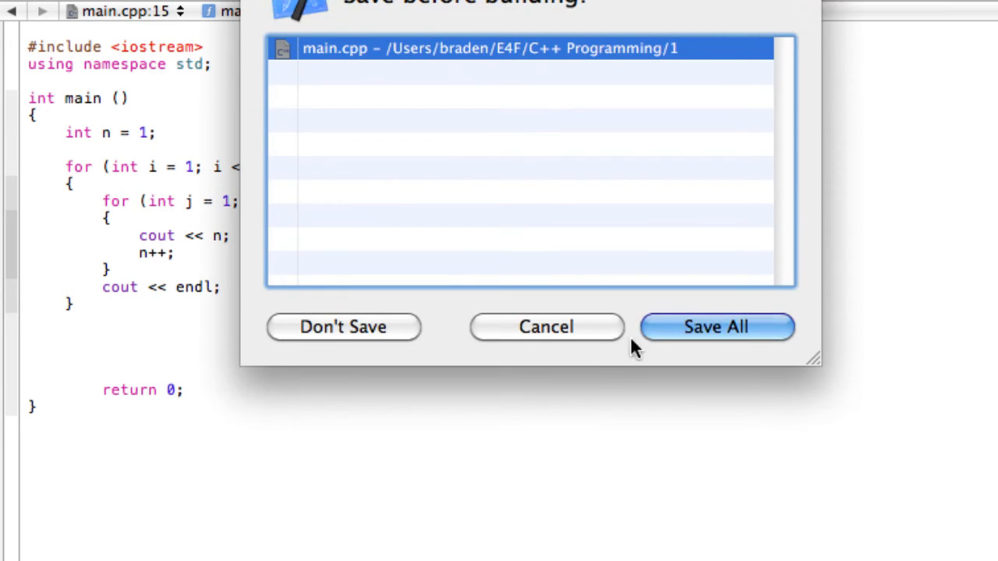
Save All so the rebuilt program prints 123, 456 and 789 on separate lines.
left_click(715, 327)
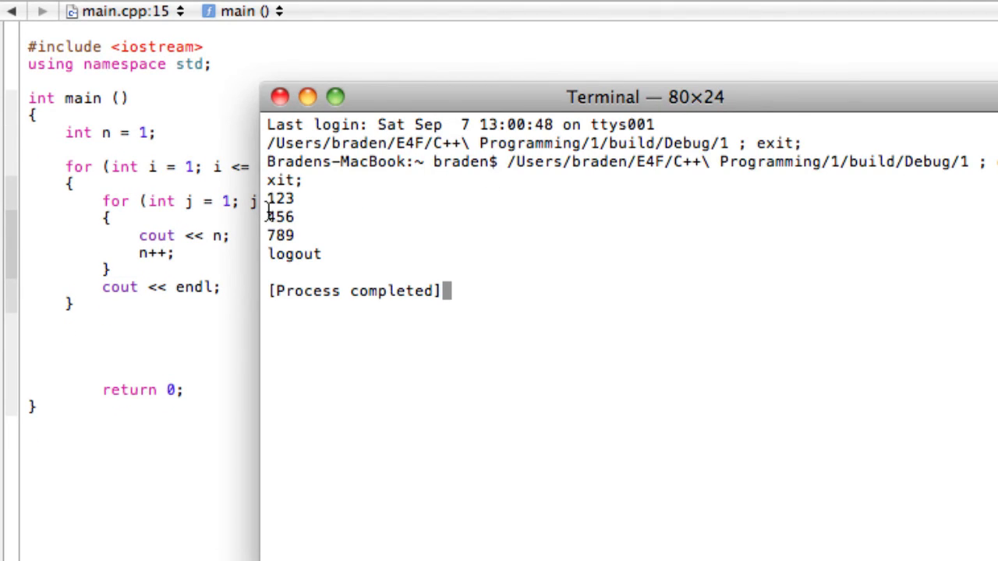
mouse_move(284, 242)
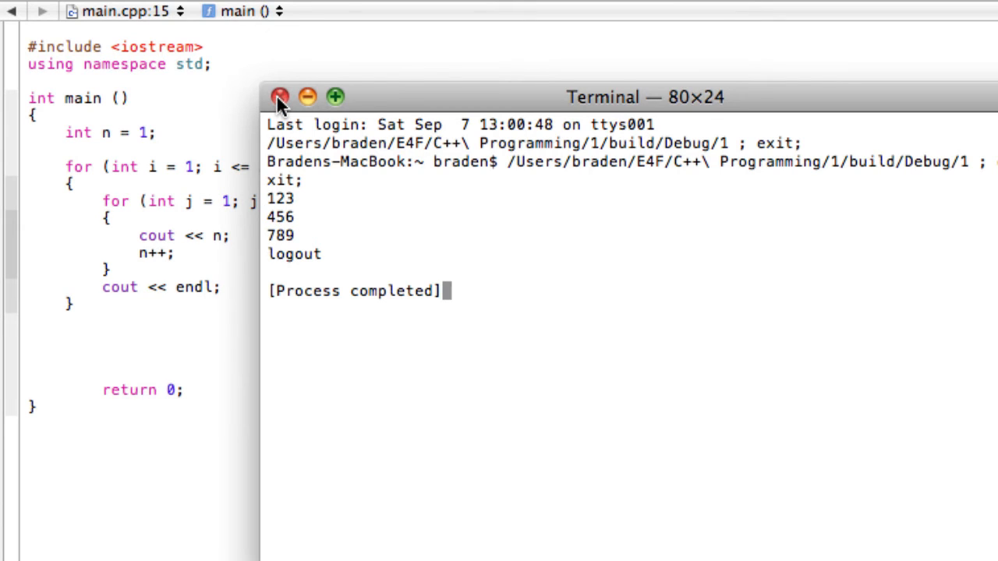
Close the Terminal output and select the nested loop code in main.cpp.
left_click(281, 97)
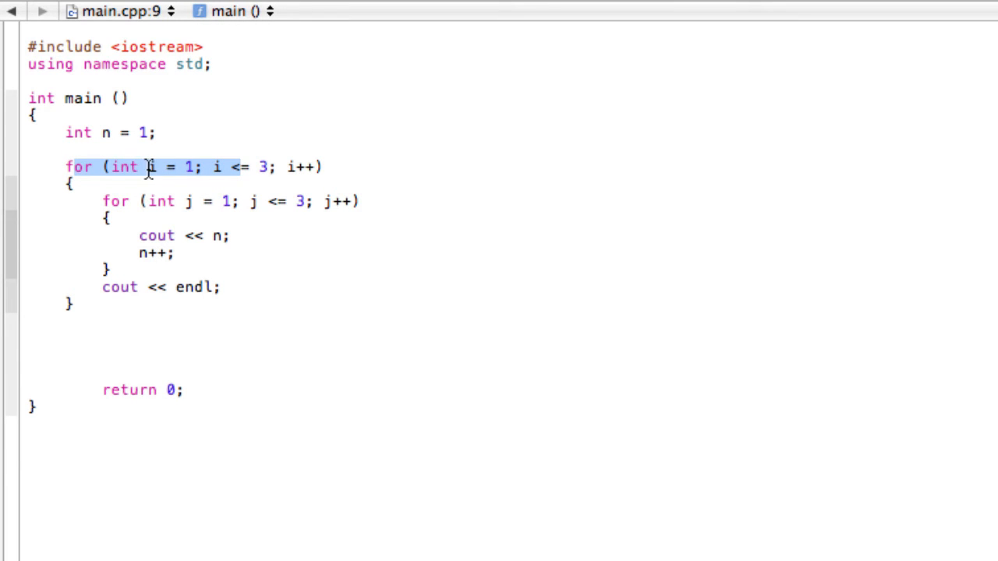
mouse_move(231, 173)
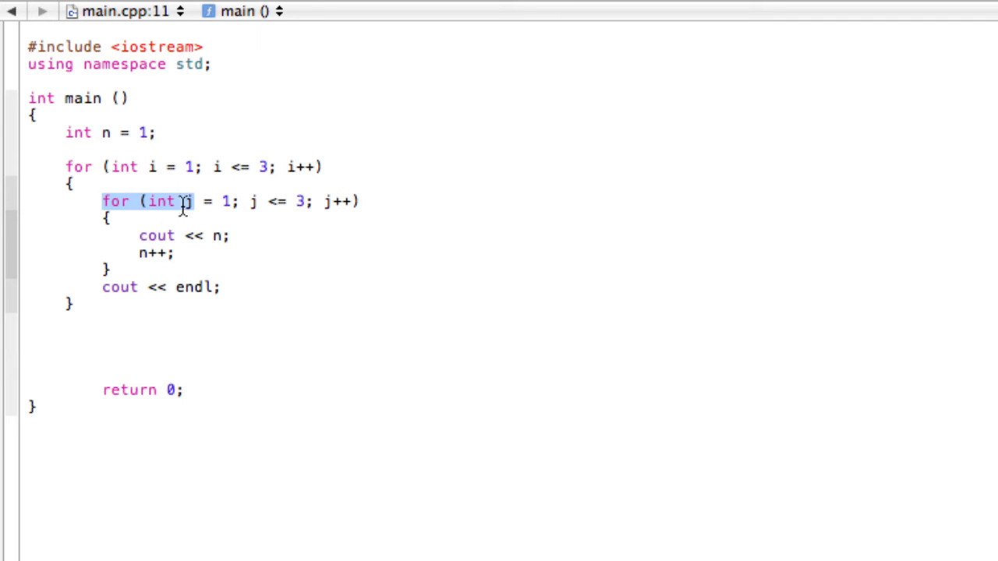
mouse_move(128, 277)
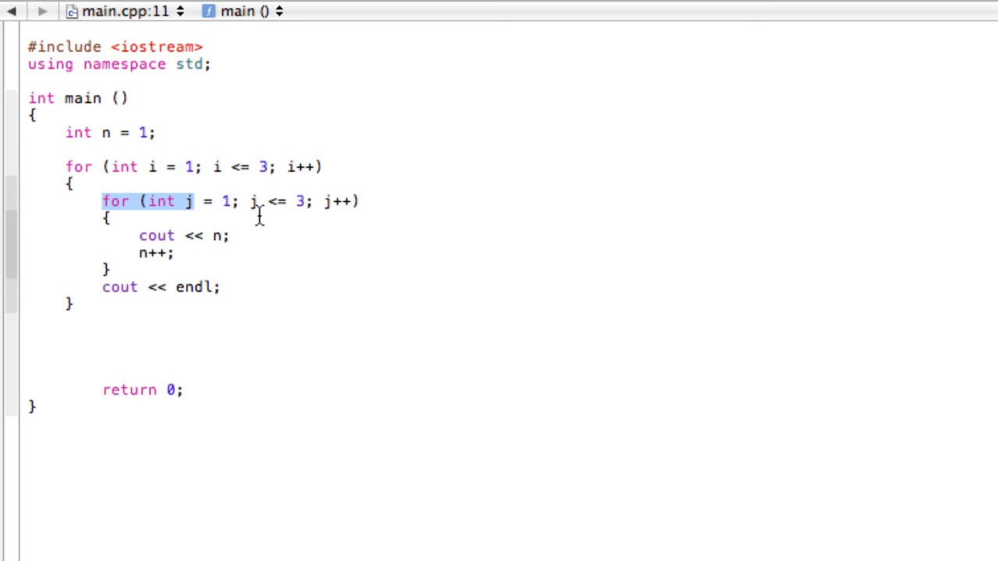
mouse_move(168, 256)
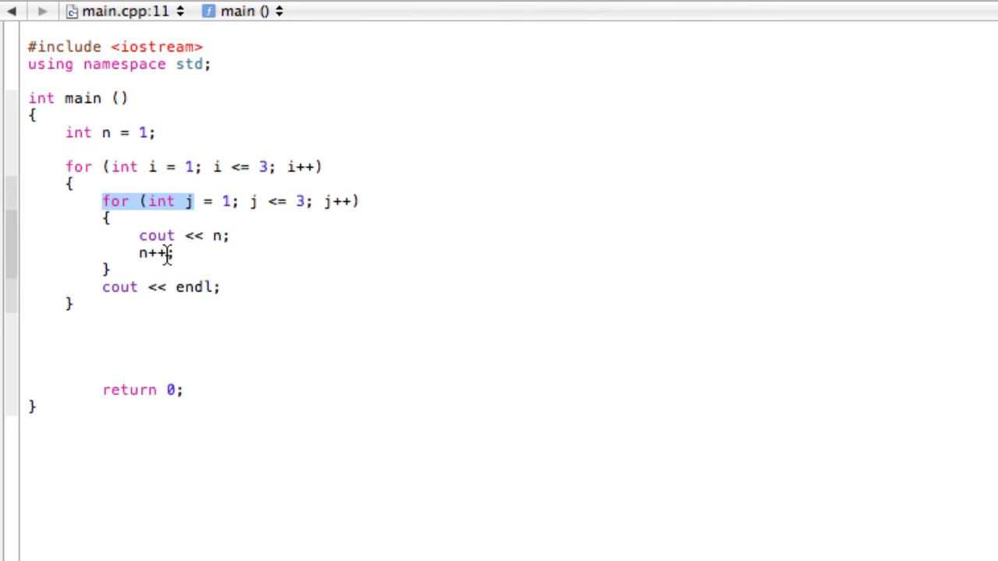
mouse_move(253, 201)
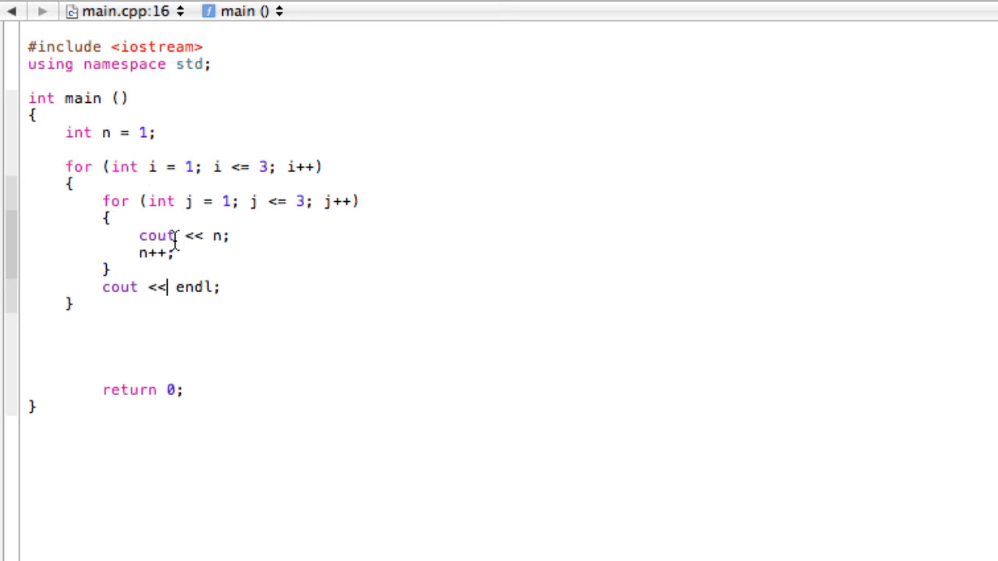
mouse_move(295, 168)
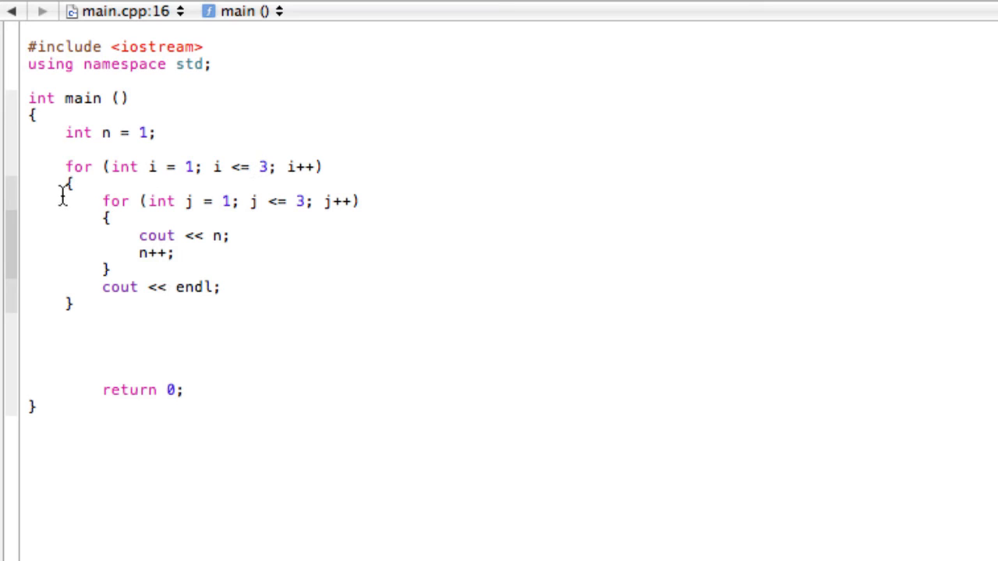
left_click_drag(68, 184, 132, 323)
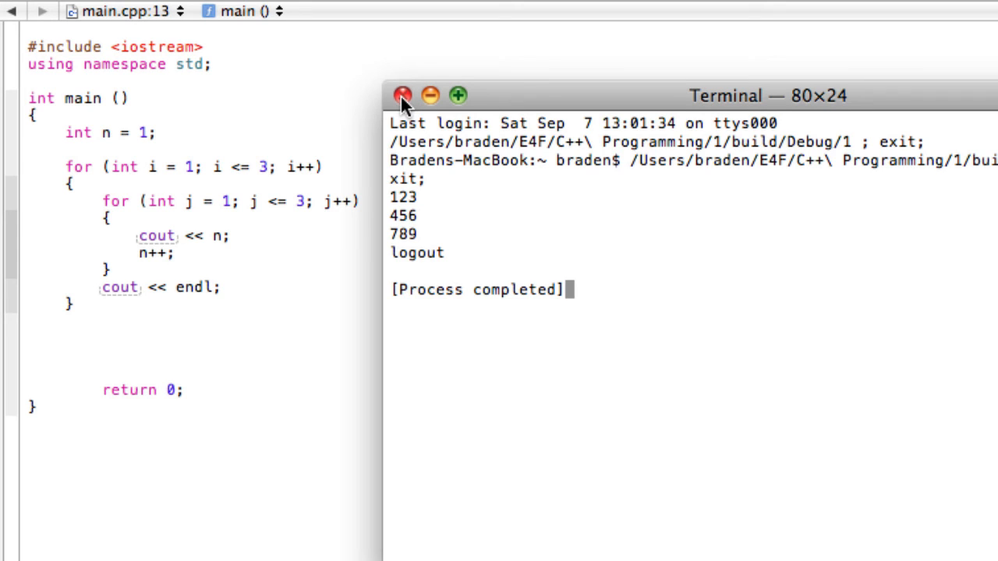
Close the Terminal output window to return to main.cpp.
left_click(402, 96)
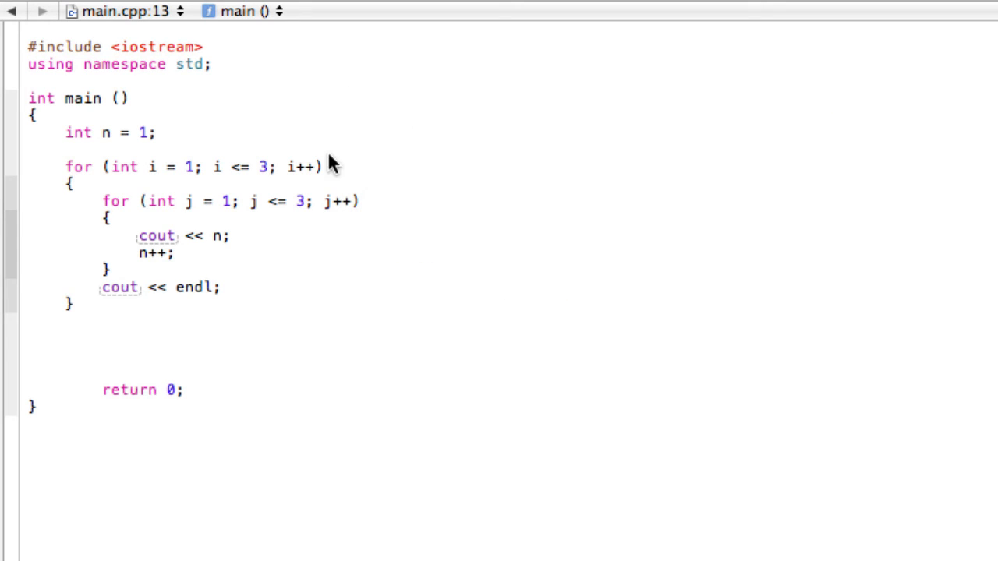
mouse_move(173, 143)
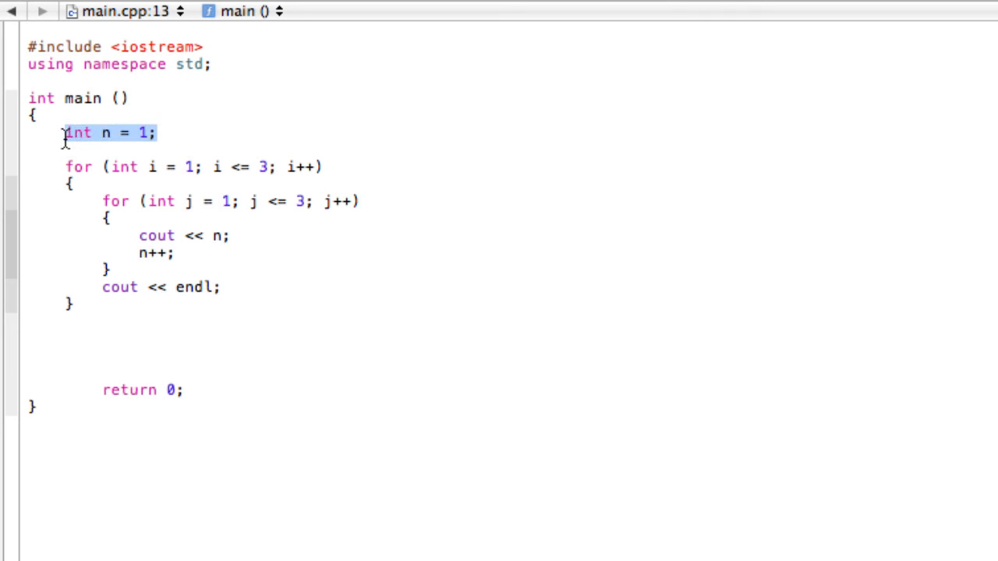
Delete the int n declaration and the cout << n; n++; lines.
key("Delete")
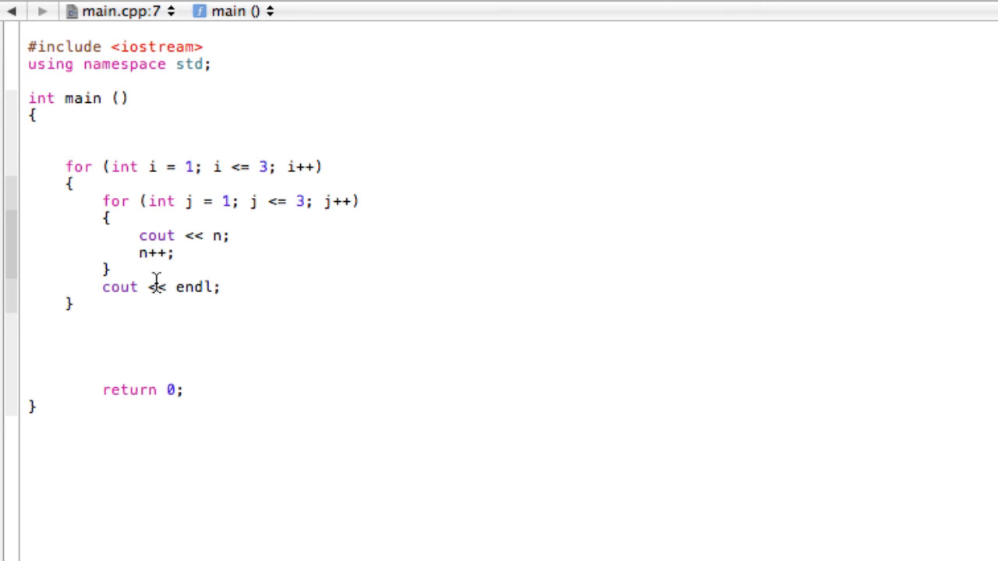
left_click_drag(139, 236, 175, 253)
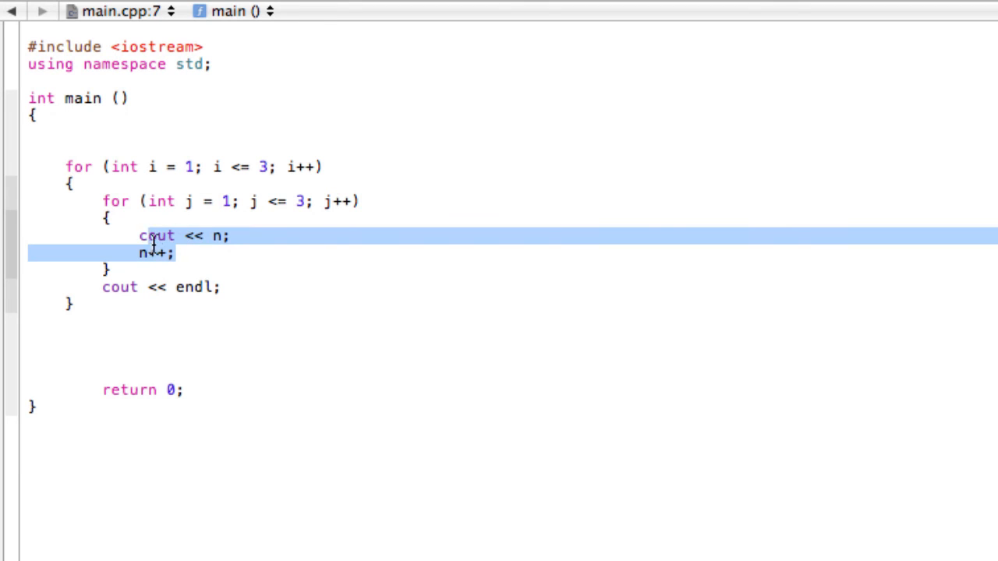
key("Delete")
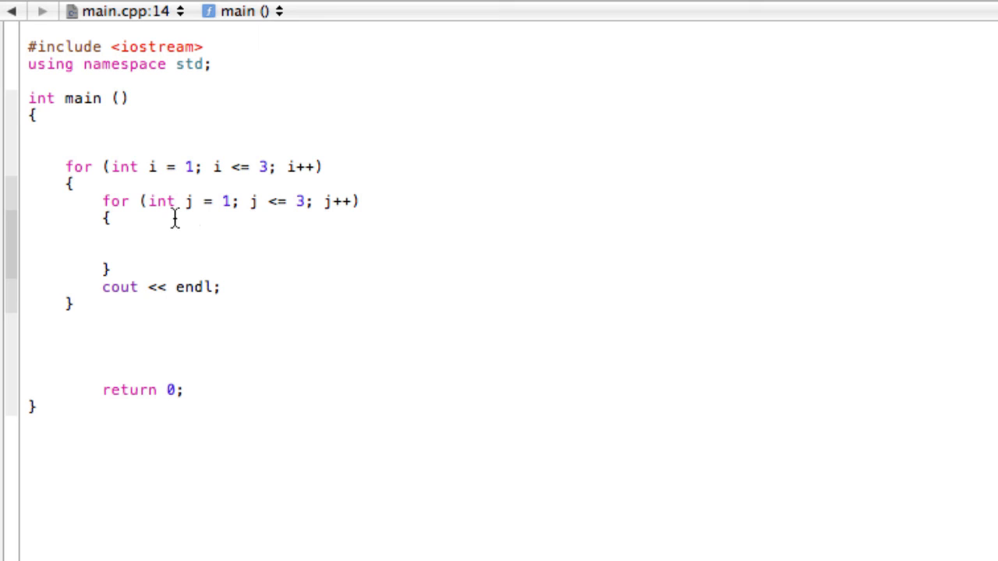
mouse_move(144, 247)
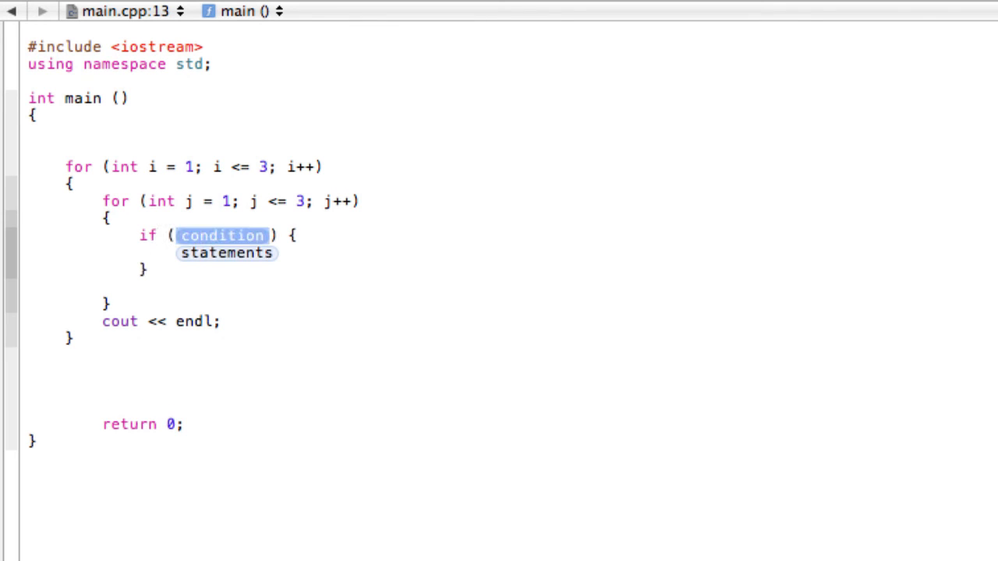
Write if (i == j) { cout << 1; } else { cout ... } in the inner loop.
type("i")
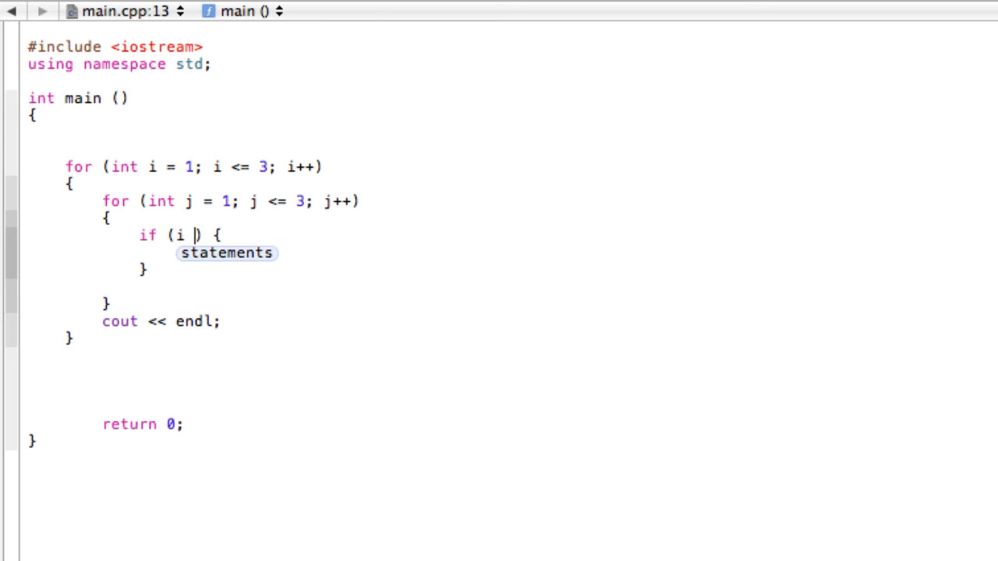
type("== j")
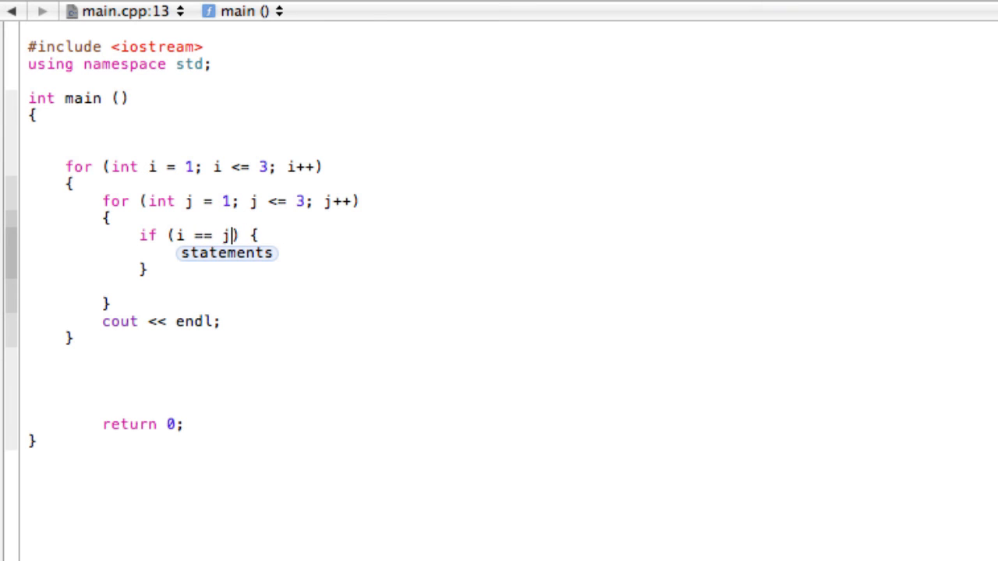
type("co")
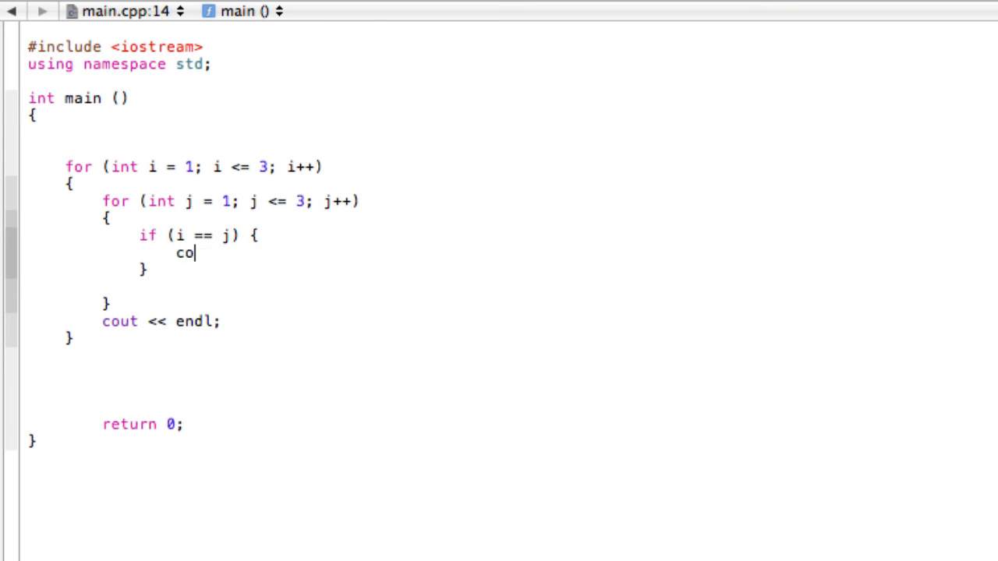
type("ut <<")
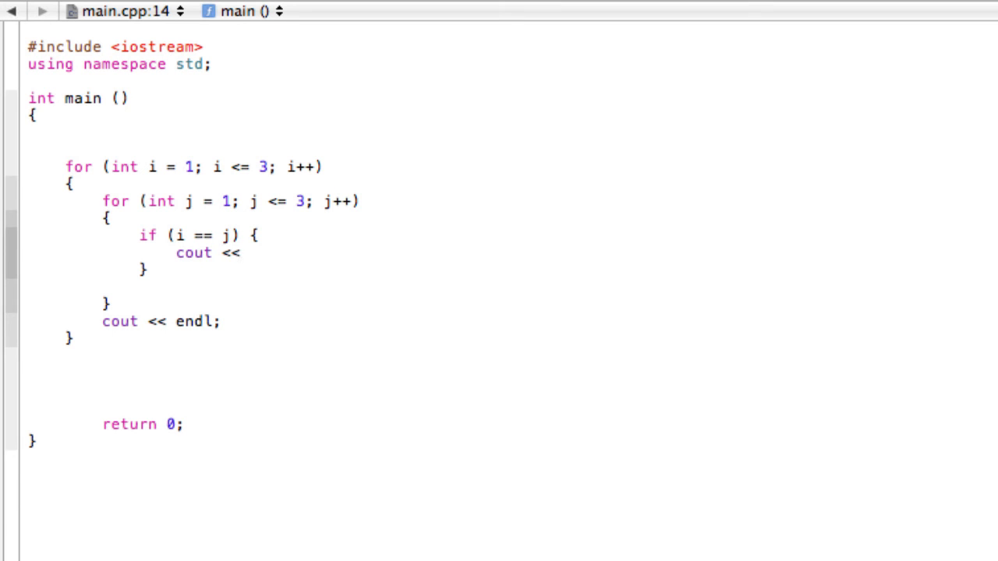
type("`1;")
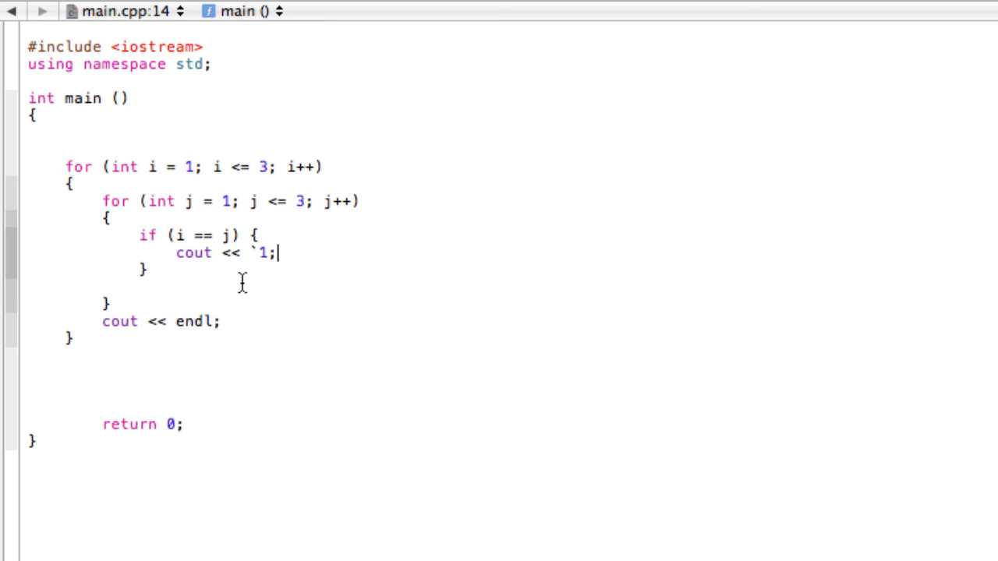
key("backspace")
type("else {")
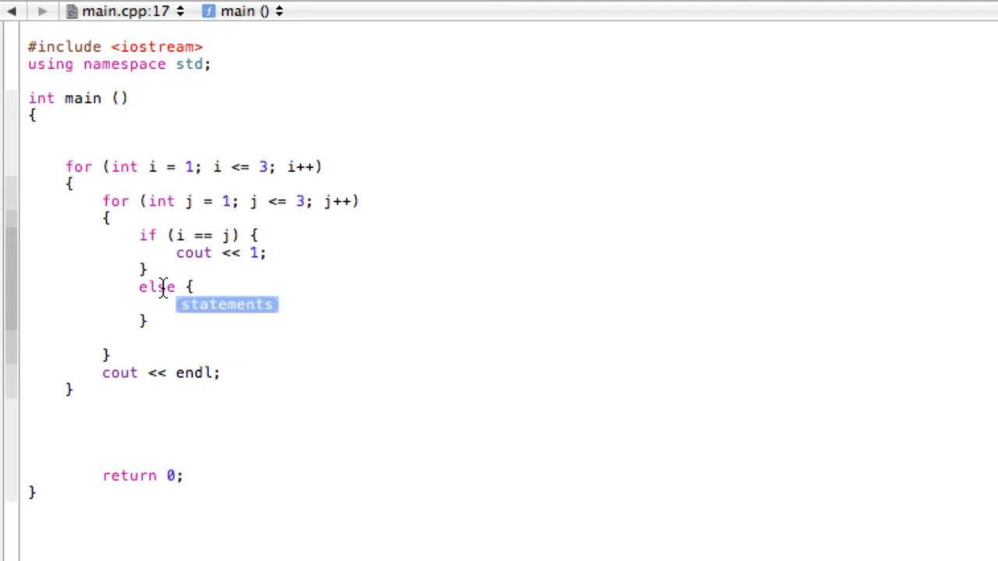
type("cout <<")
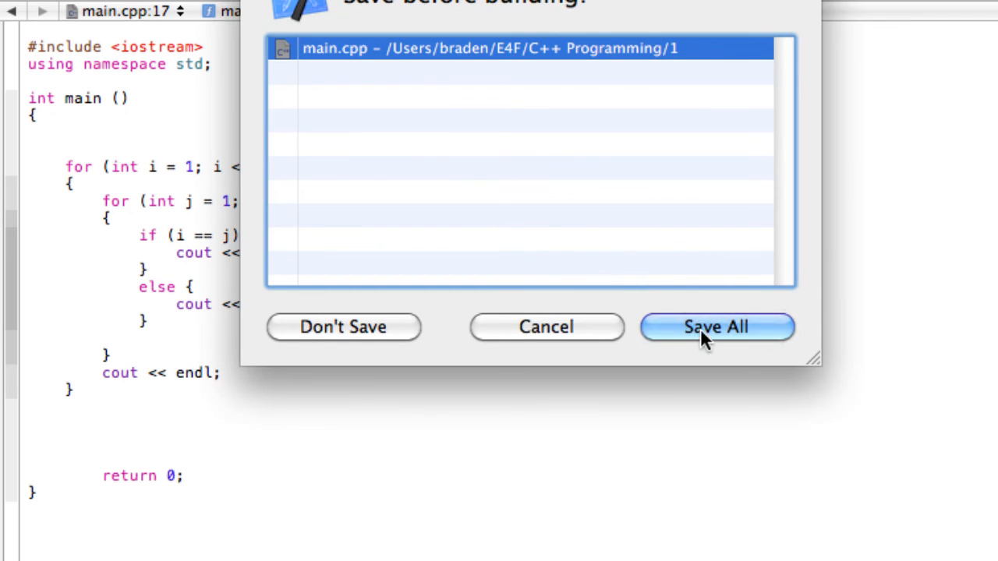
Save All so the rebuilt program prints the identity rows 100, 010 and 001.
left_click(714, 327)
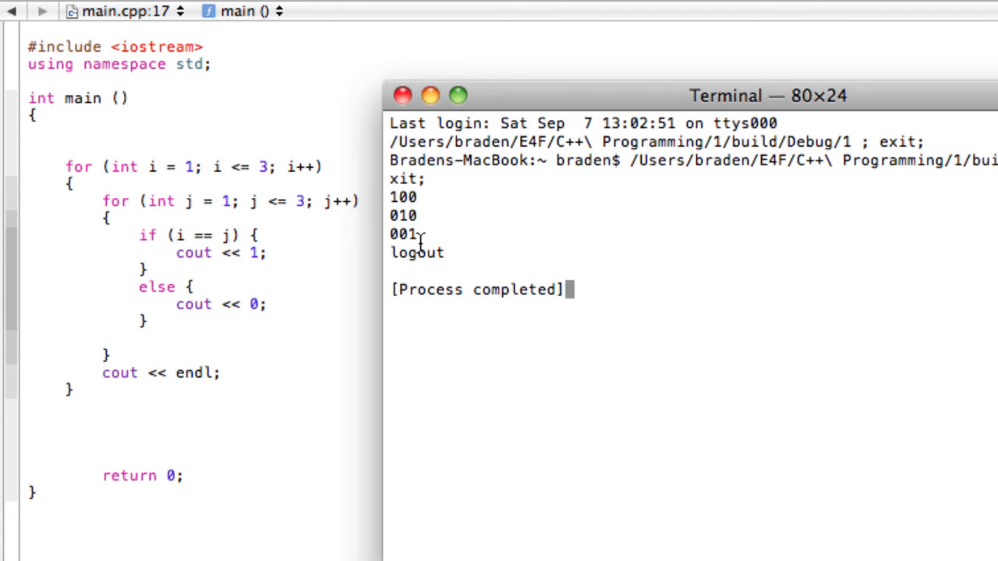
mouse_move(304, 327)
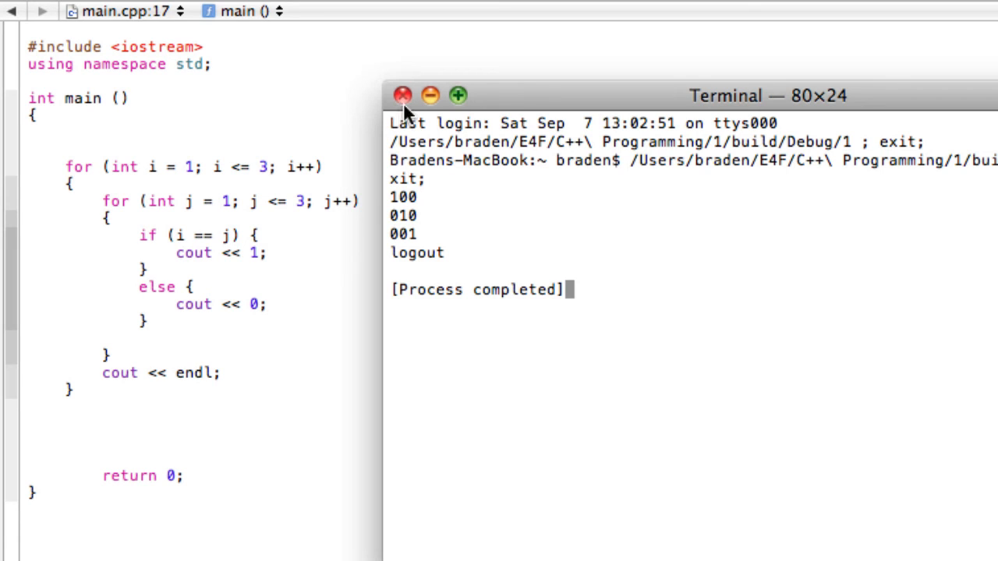
mouse_move(252, 268)
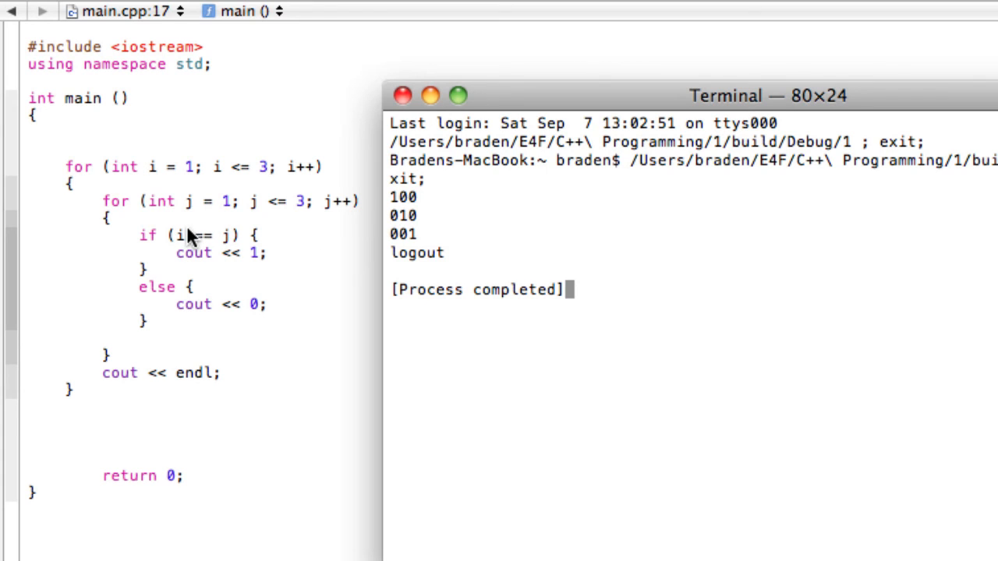
mouse_move(218, 242)
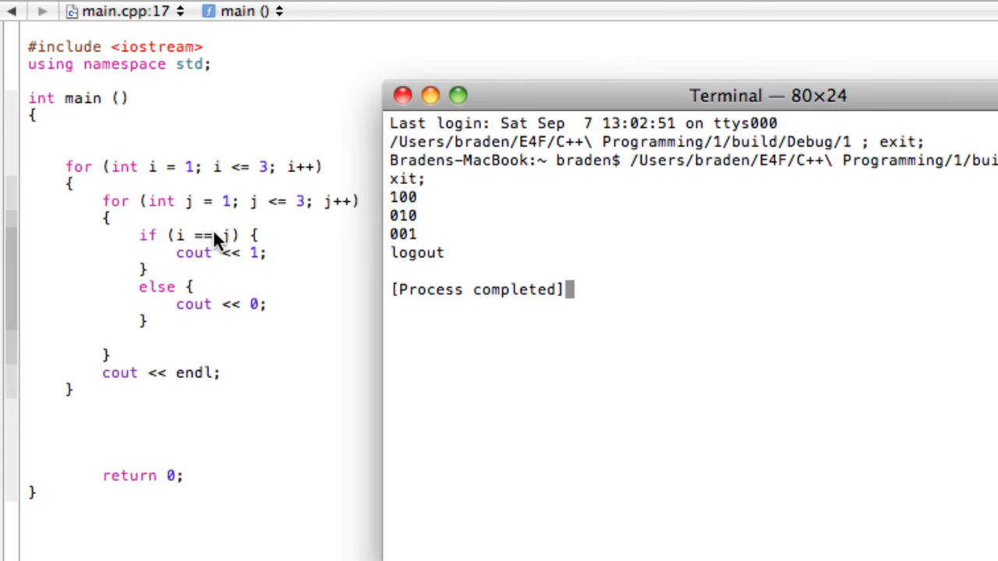
mouse_move(168, 240)
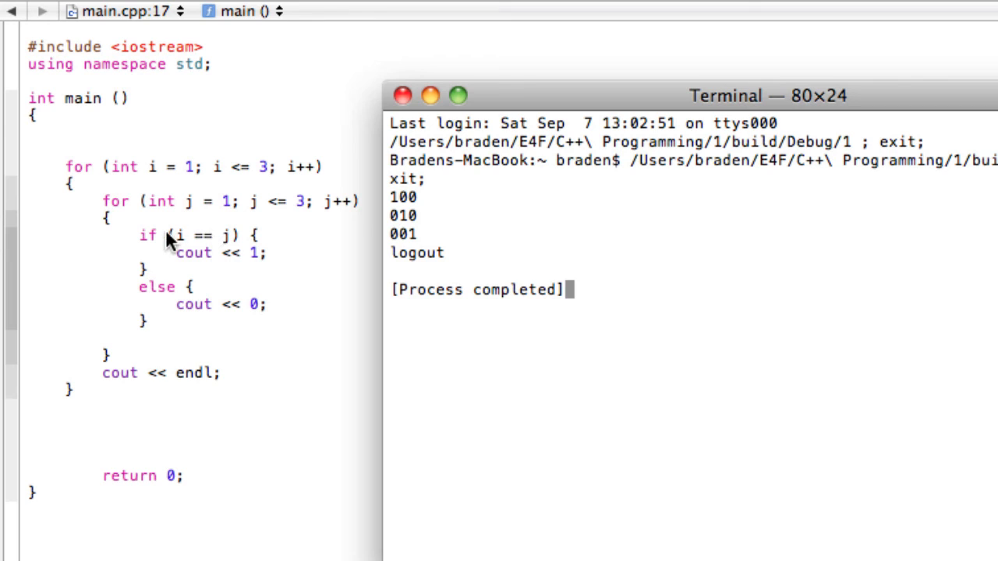
mouse_move(90, 179)
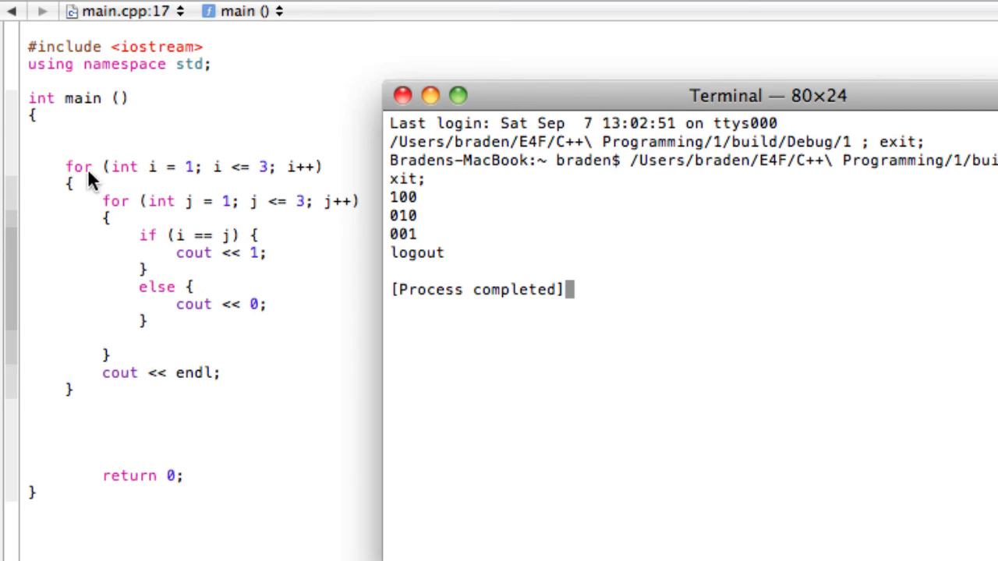
mouse_move(159, 273)
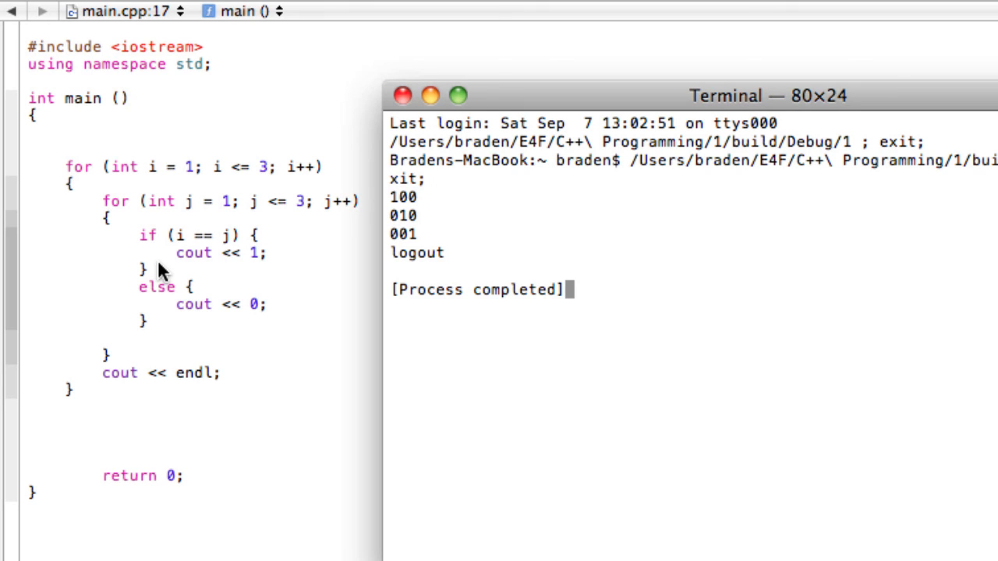
mouse_move(420, 116)
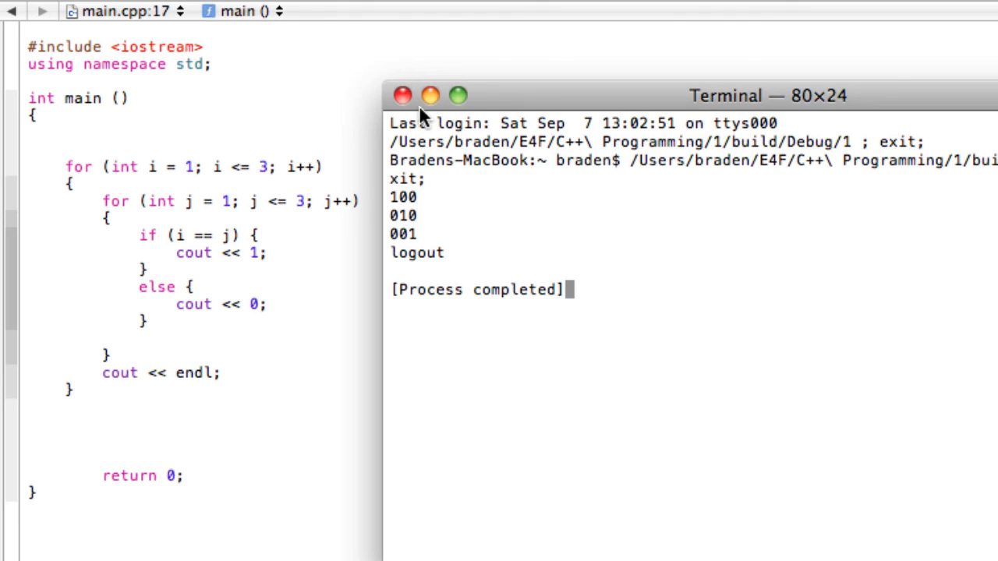
mouse_move(399, 215)
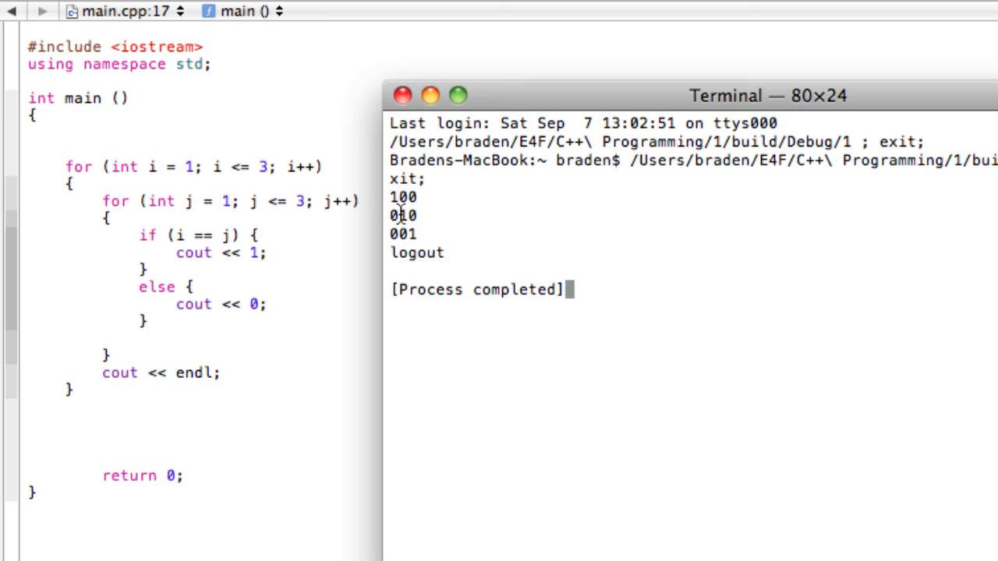